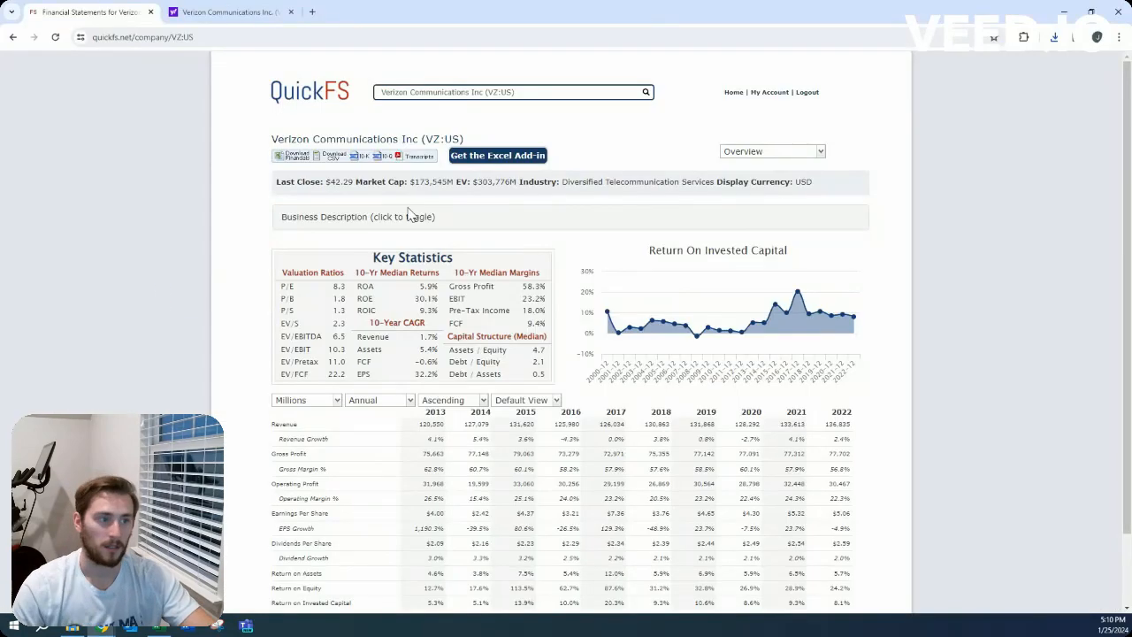
mouse_move(445, 182)
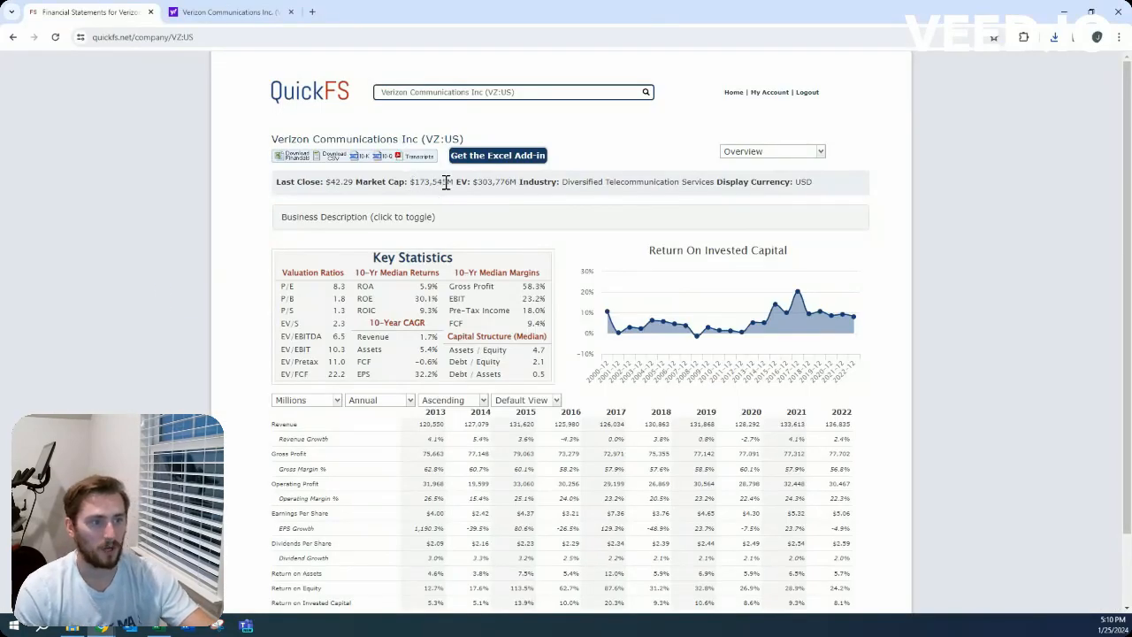
mouse_move(510, 201)
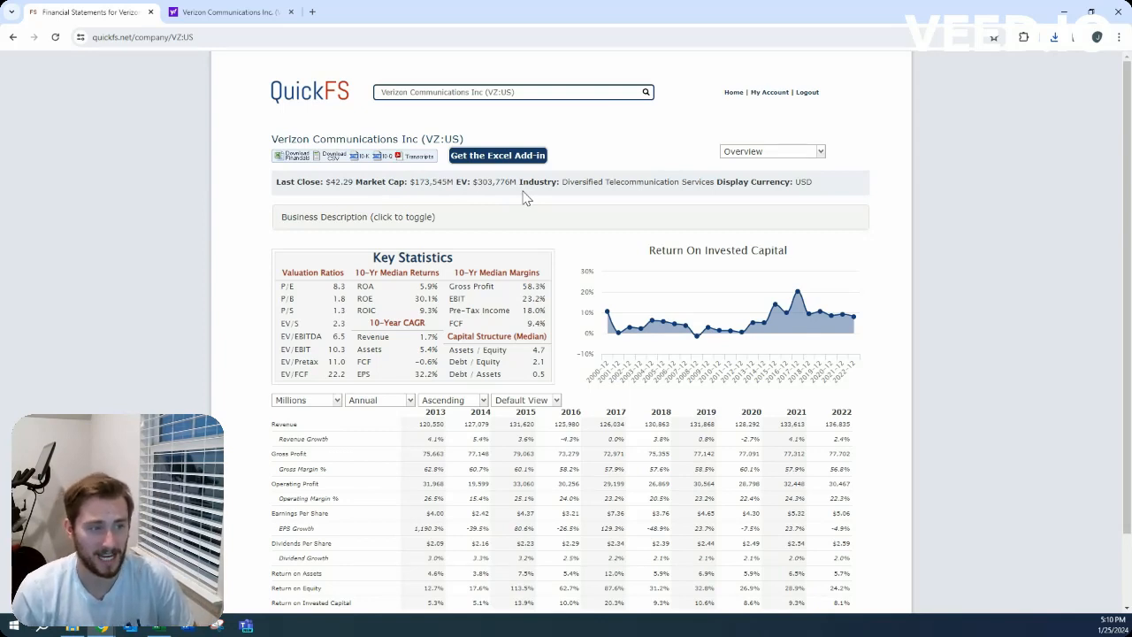
mouse_move(502, 168)
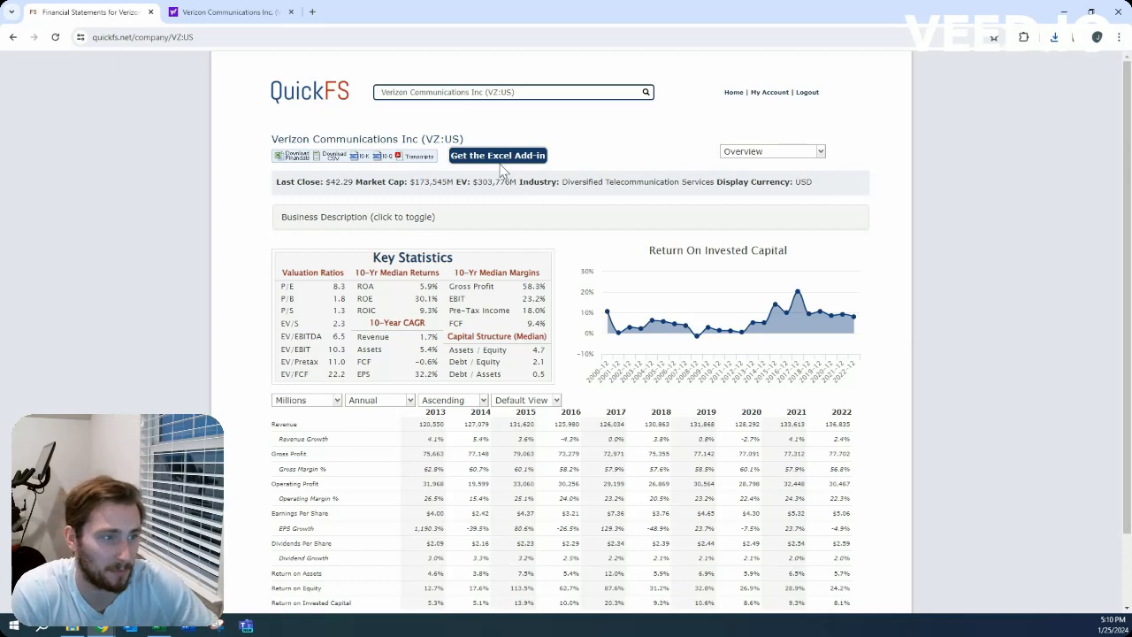
- Switch Verizon's QuickFS view from the overview to the annual Balance Sheet
click(513, 92)
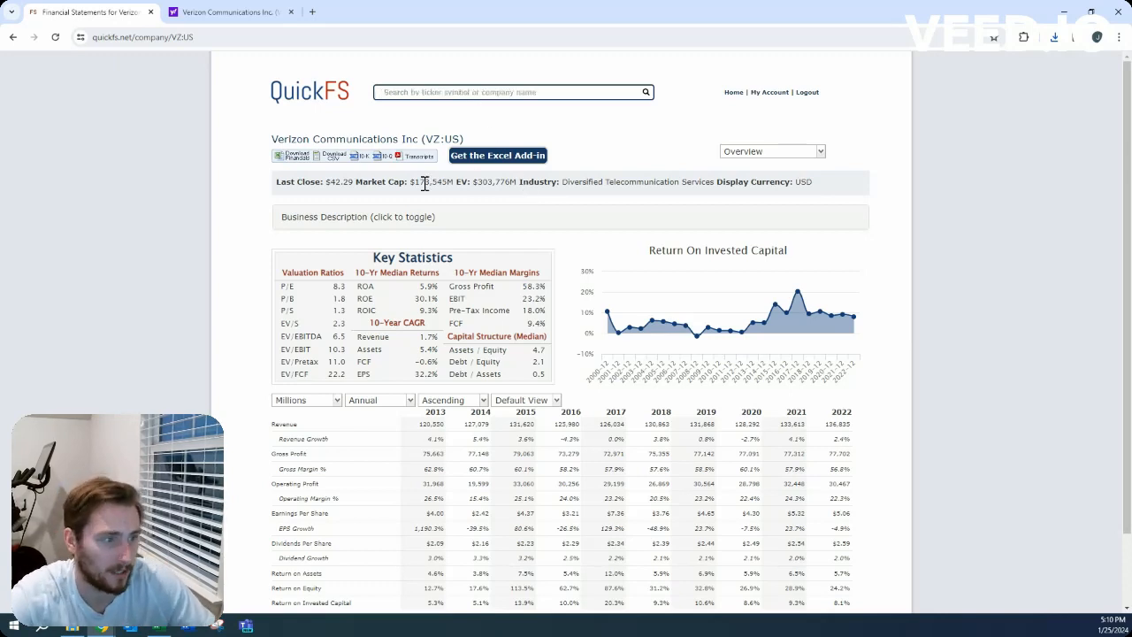
click(513, 92)
text(AT&T Inc (T:US))
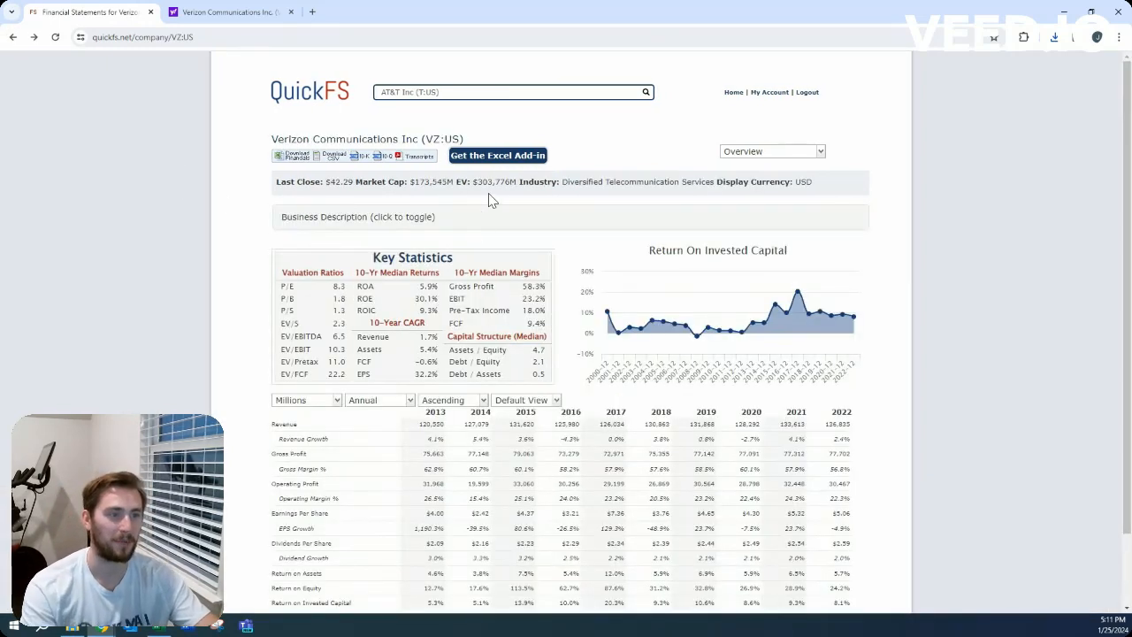
click(771, 150)
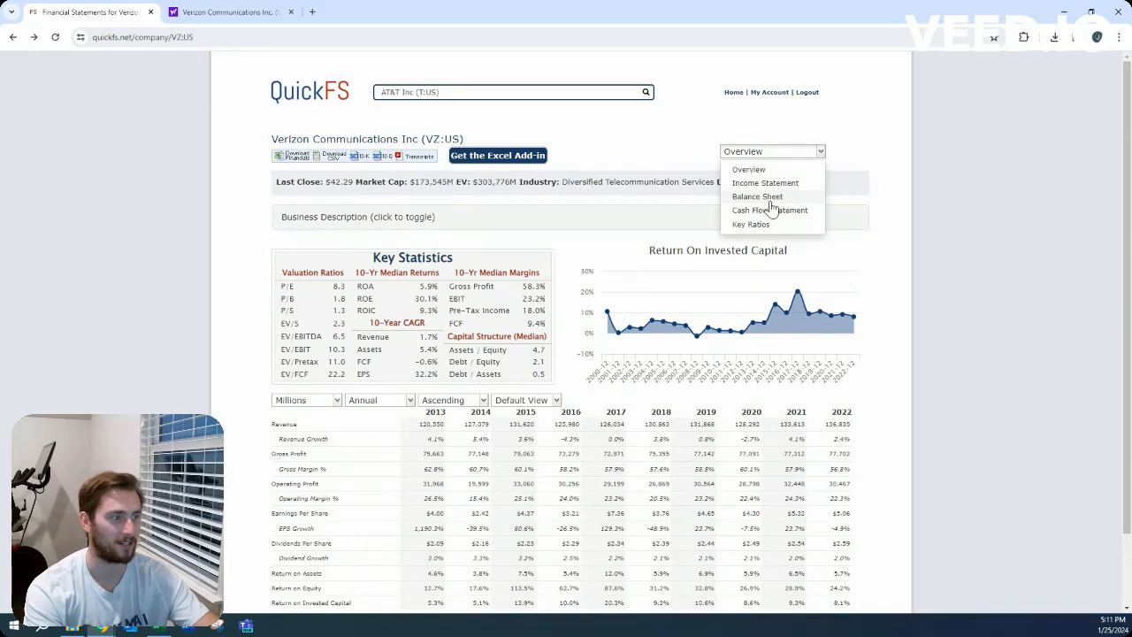
click(757, 197)
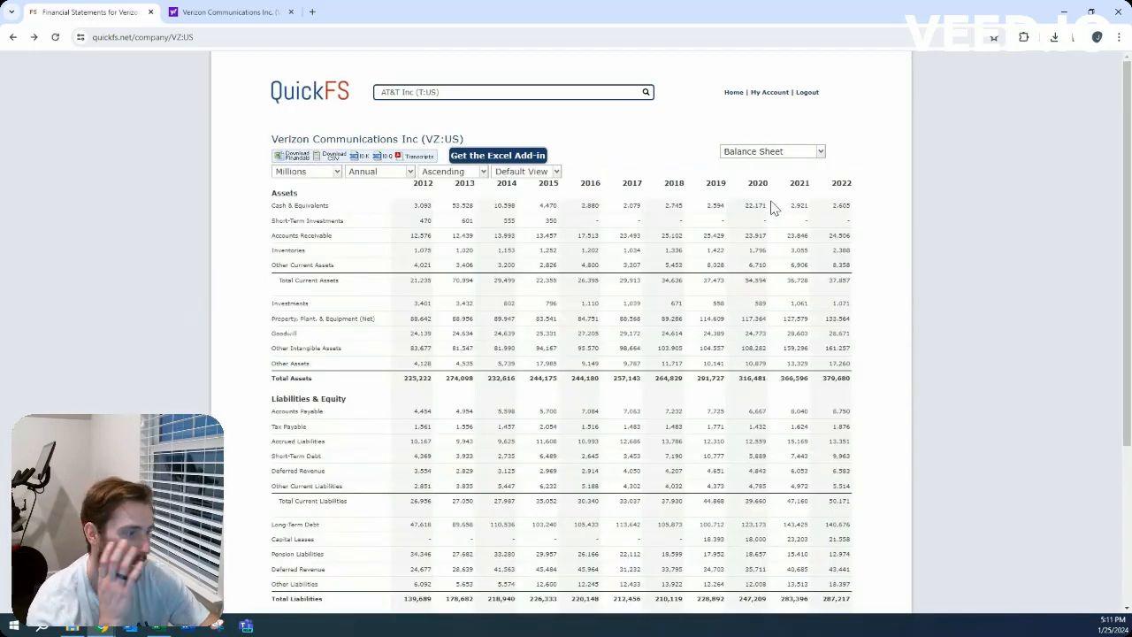
mouse_move(874, 413)
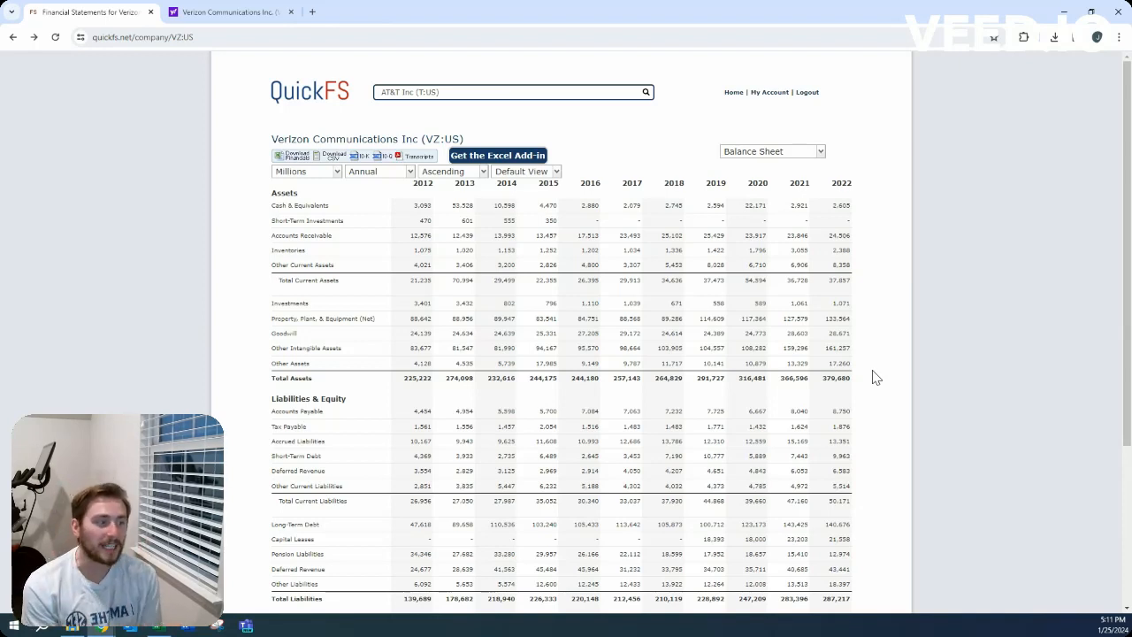
click(771, 150)
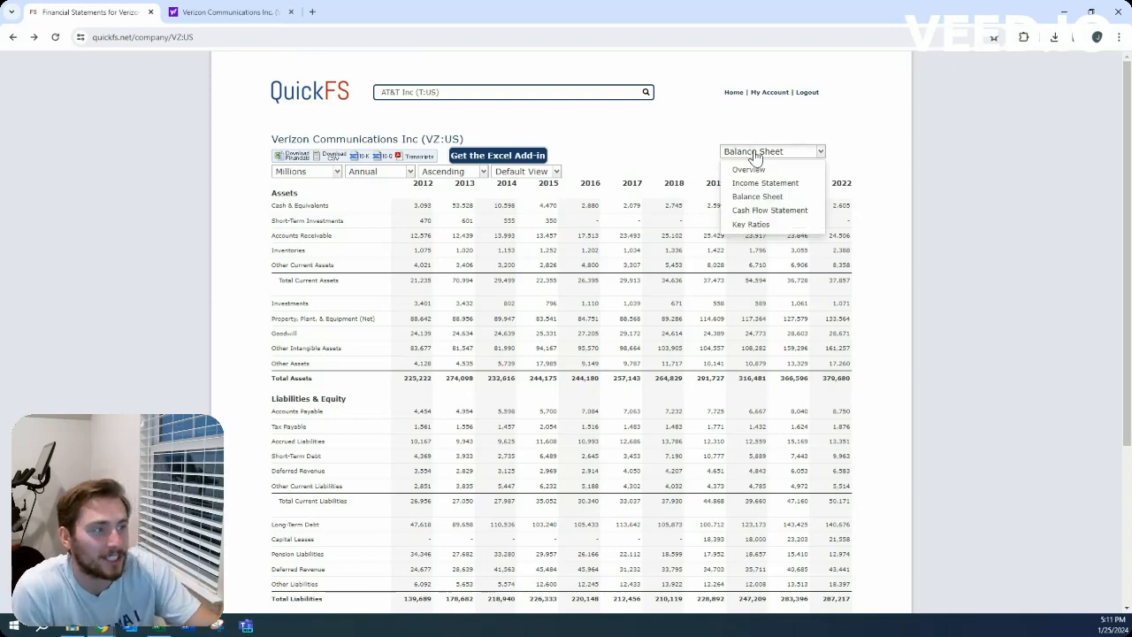
- Return to Verizon's Overview and check the 2013 gross margin figure
click(748, 170)
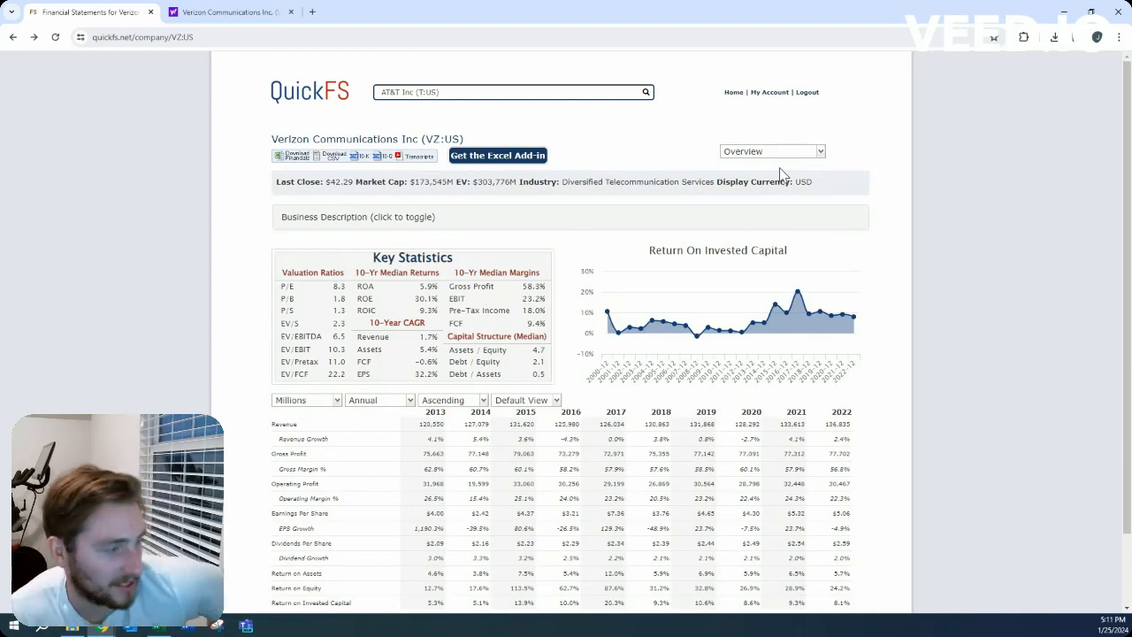
mouse_move(784, 166)
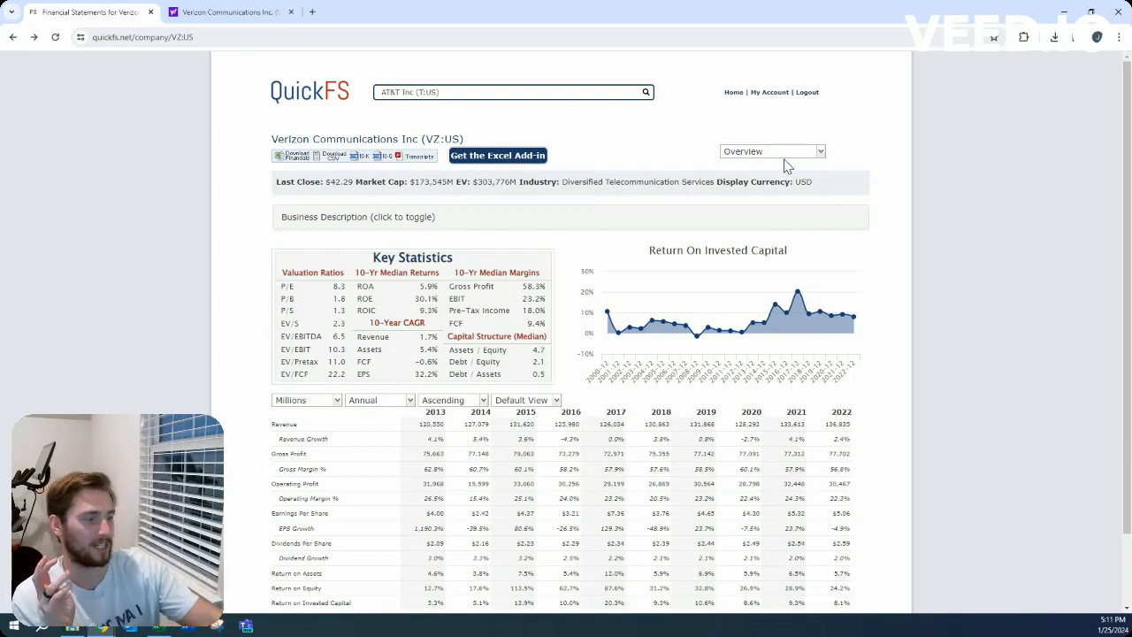
mouse_move(807, 315)
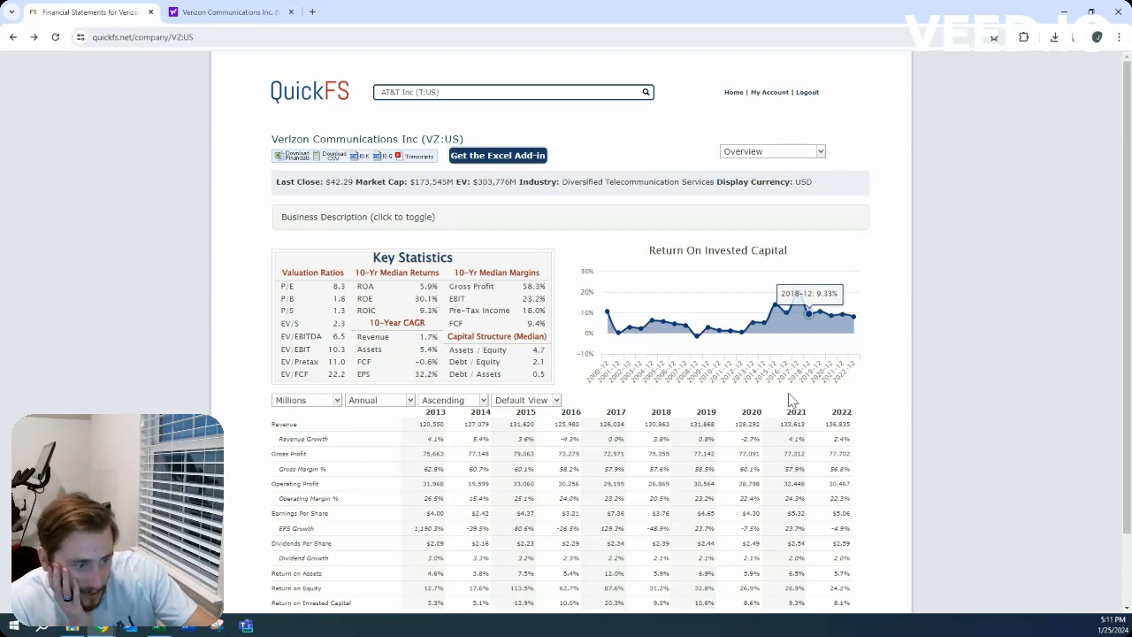
mouse_move(534, 605)
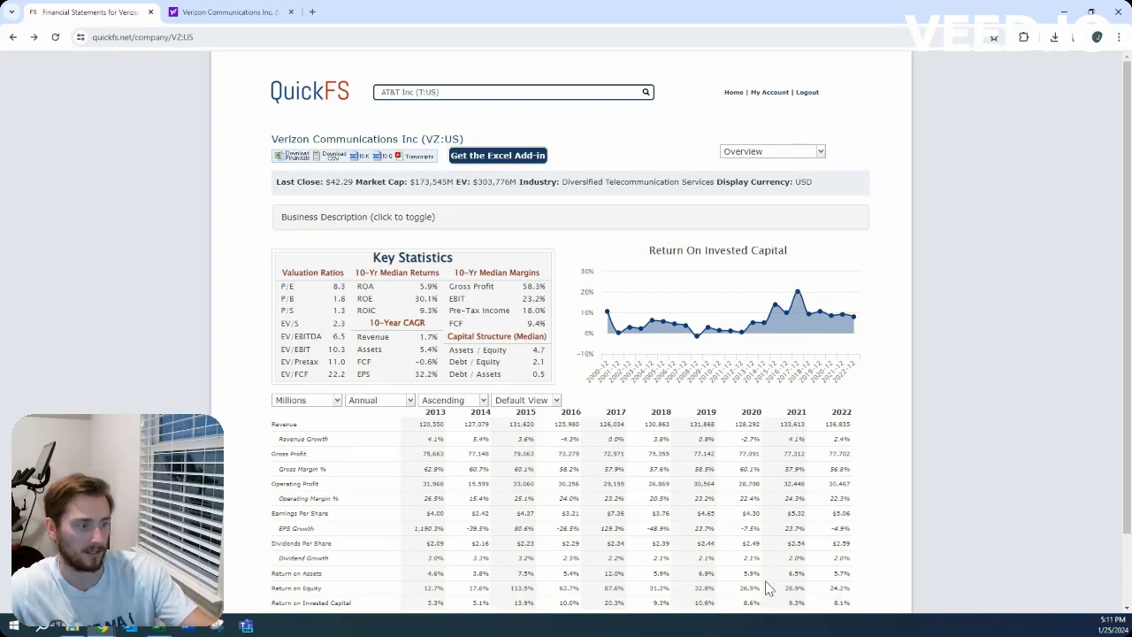
mouse_move(852, 527)
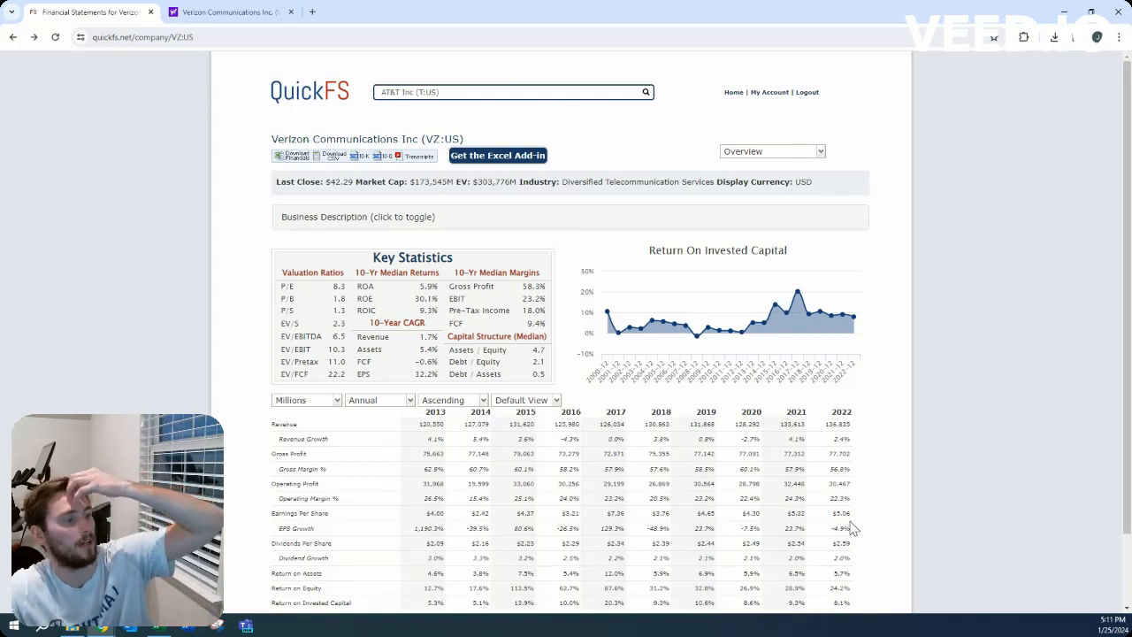
mouse_move(771, 451)
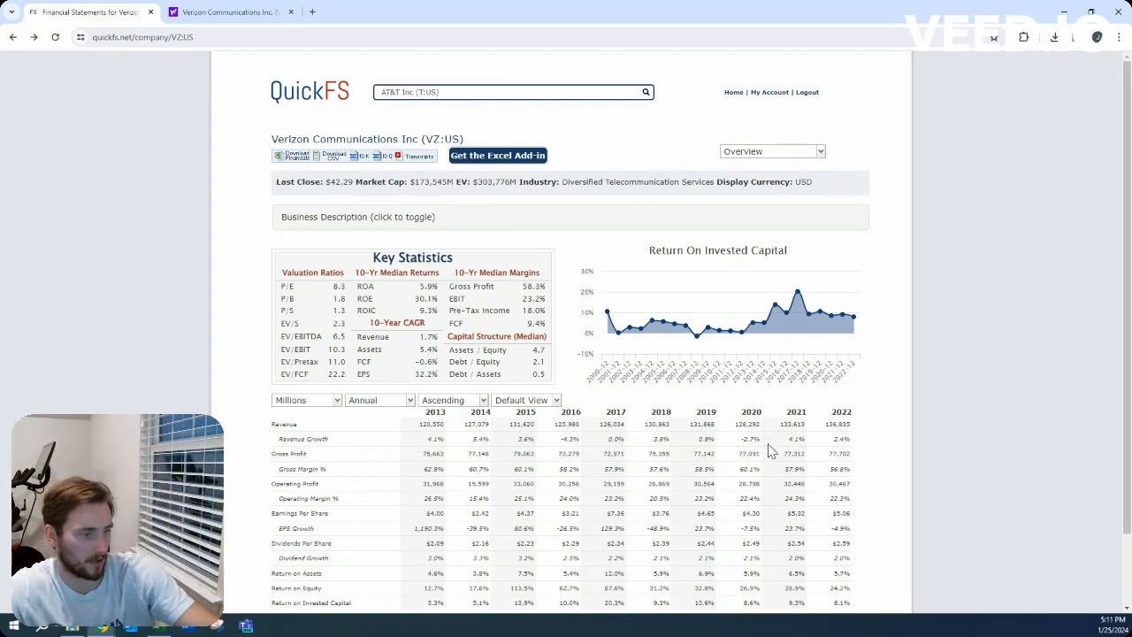
mouse_move(458, 504)
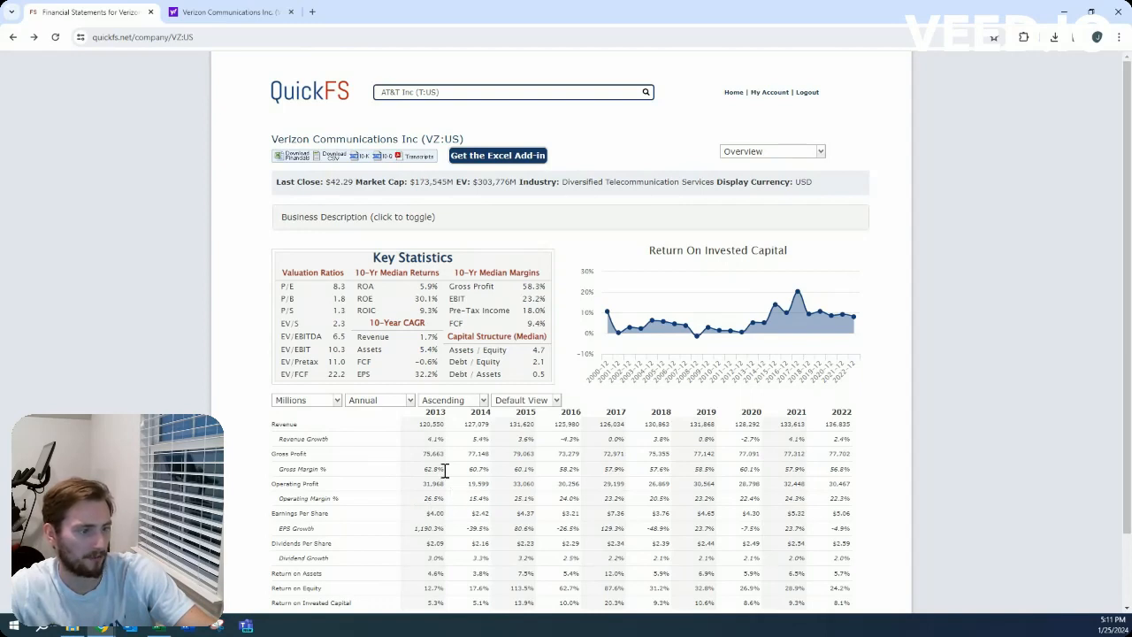
double_click(432, 469)
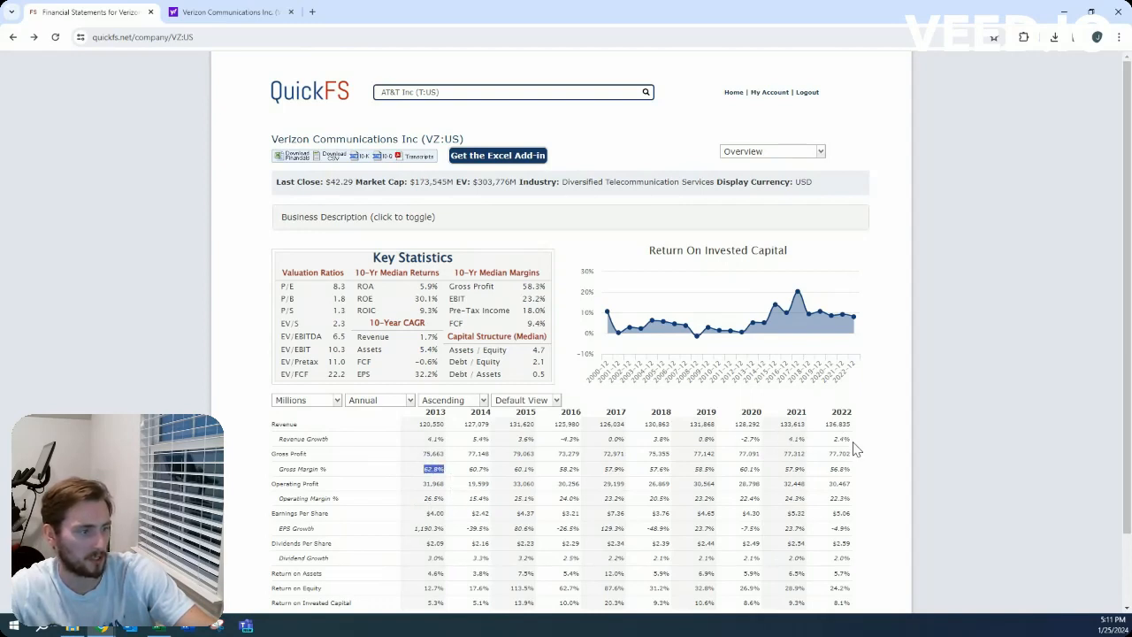
click(838, 468)
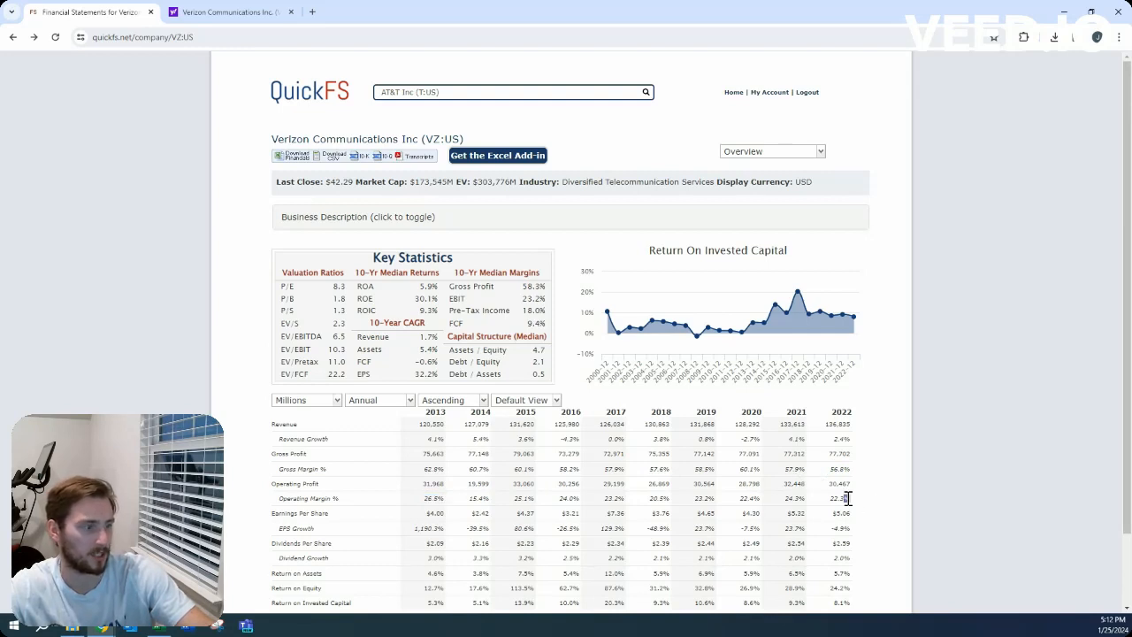
mouse_move(528, 557)
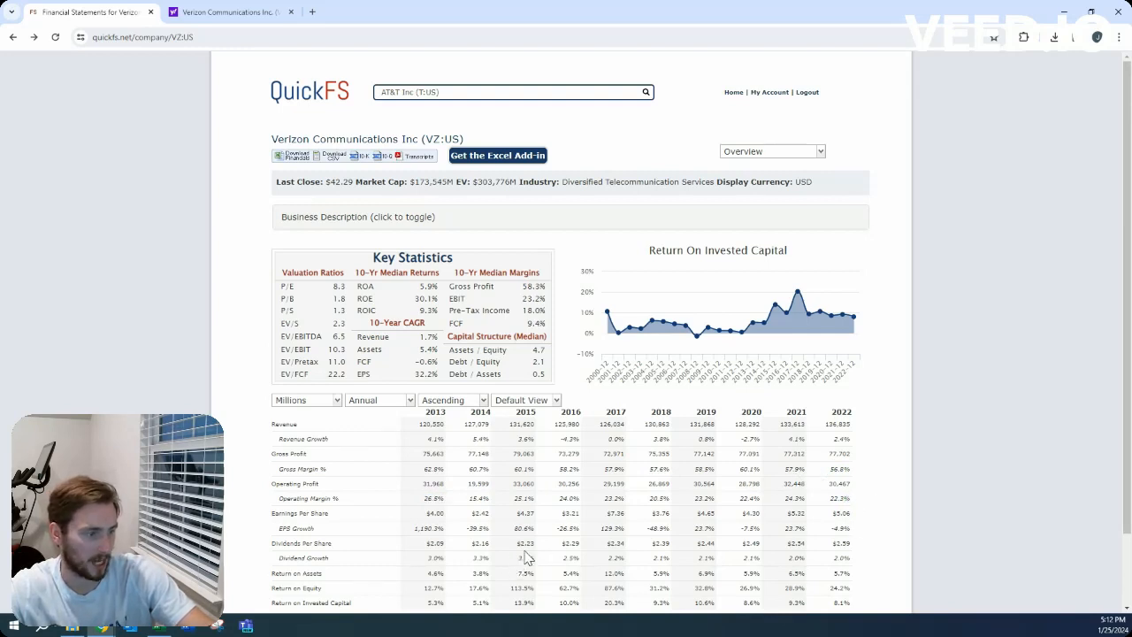
mouse_move(835, 562)
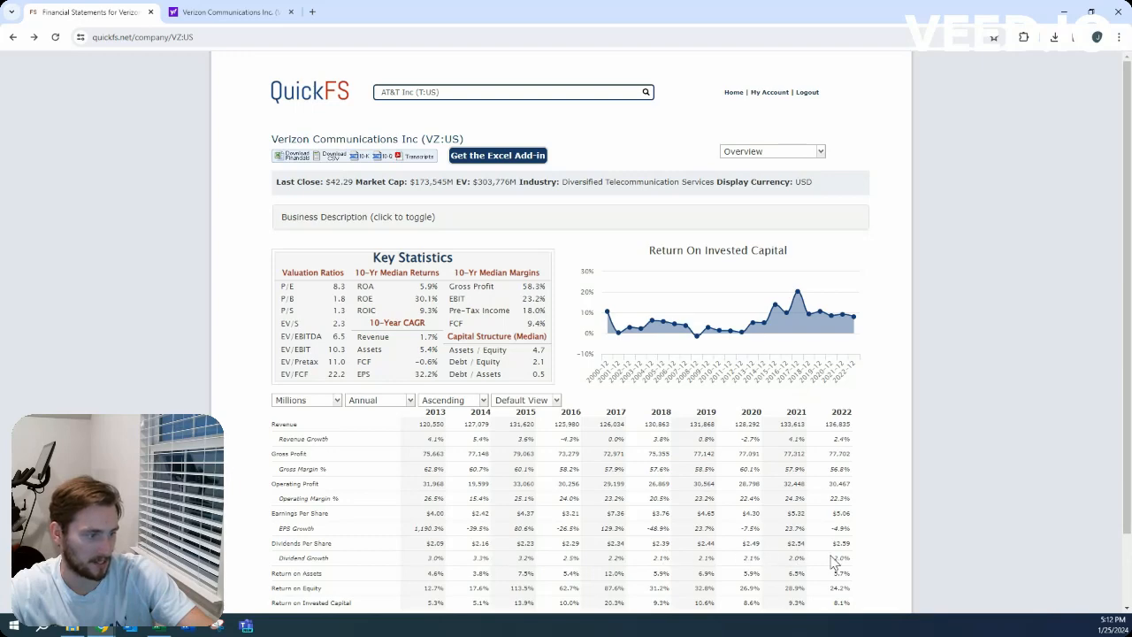
- Switch the statement view to Verizon's annual Cash Flow Statement
click(771, 150)
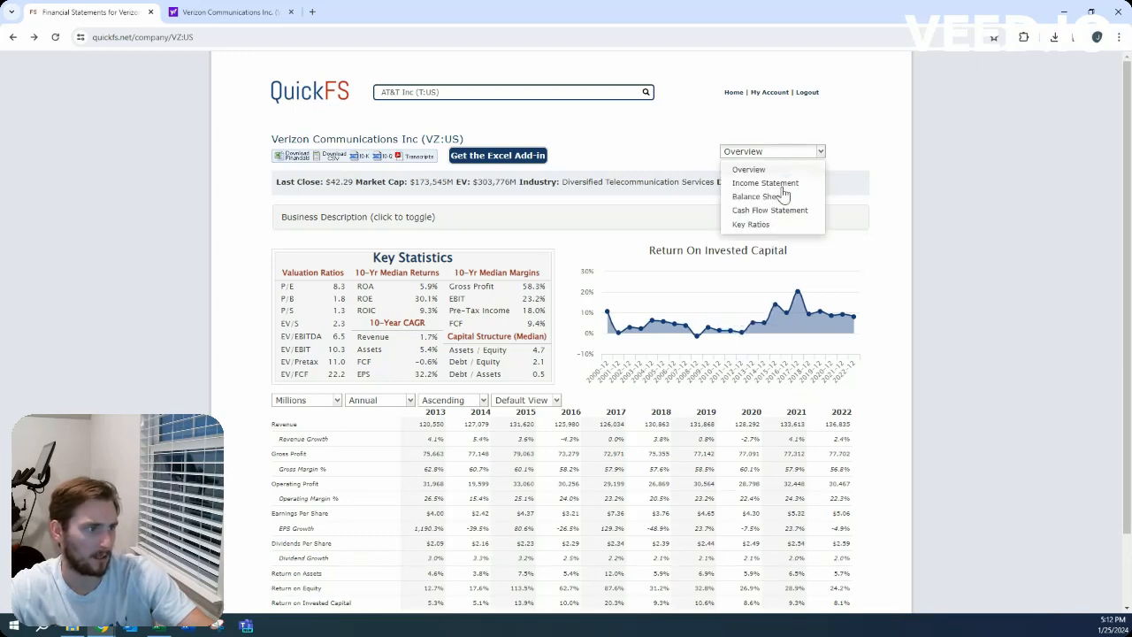
click(769, 209)
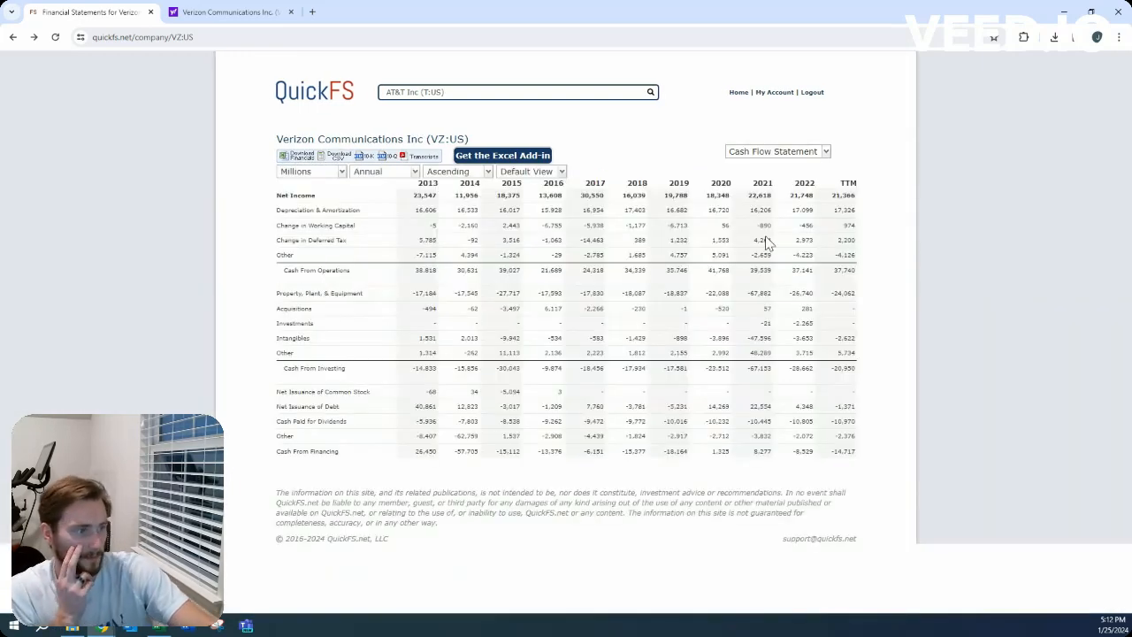
mouse_move(780, 297)
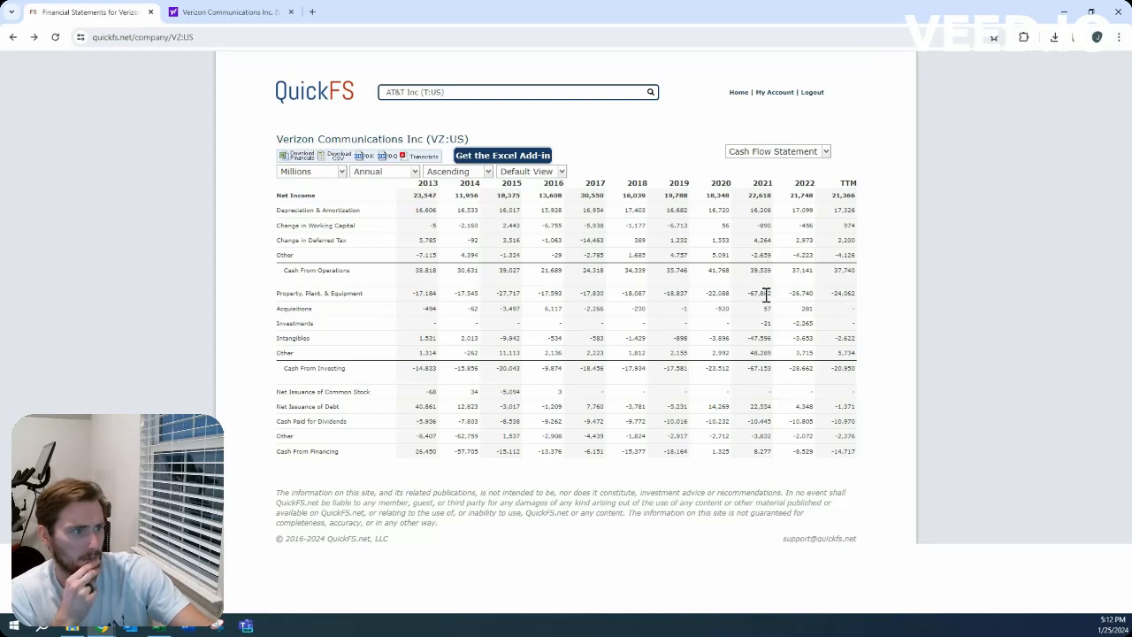
mouse_move(754, 310)
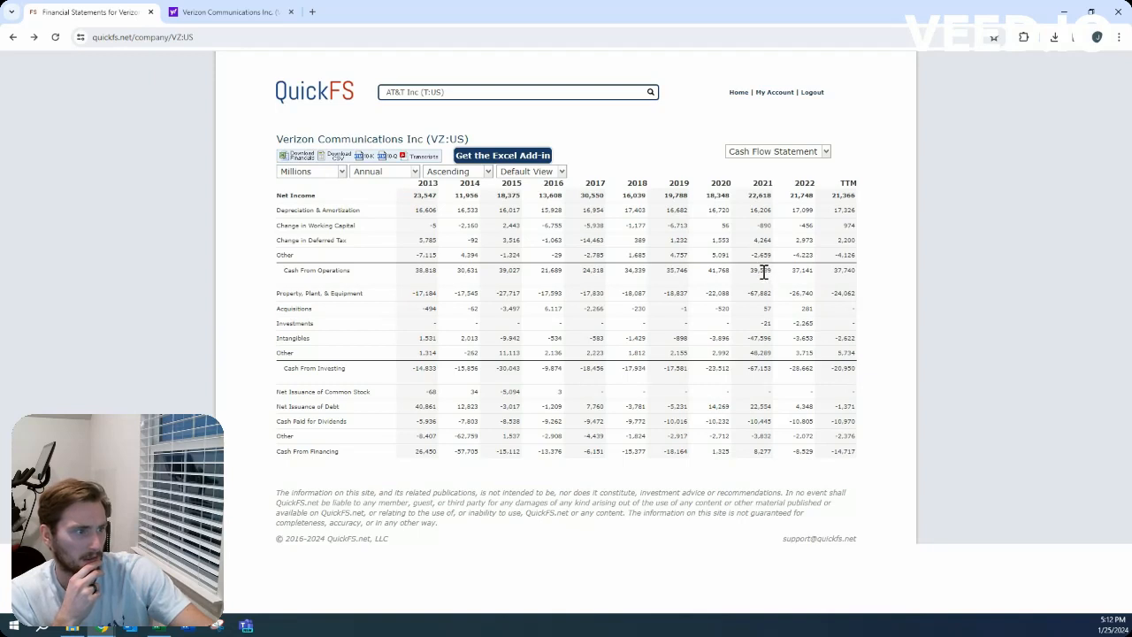
mouse_move(764, 315)
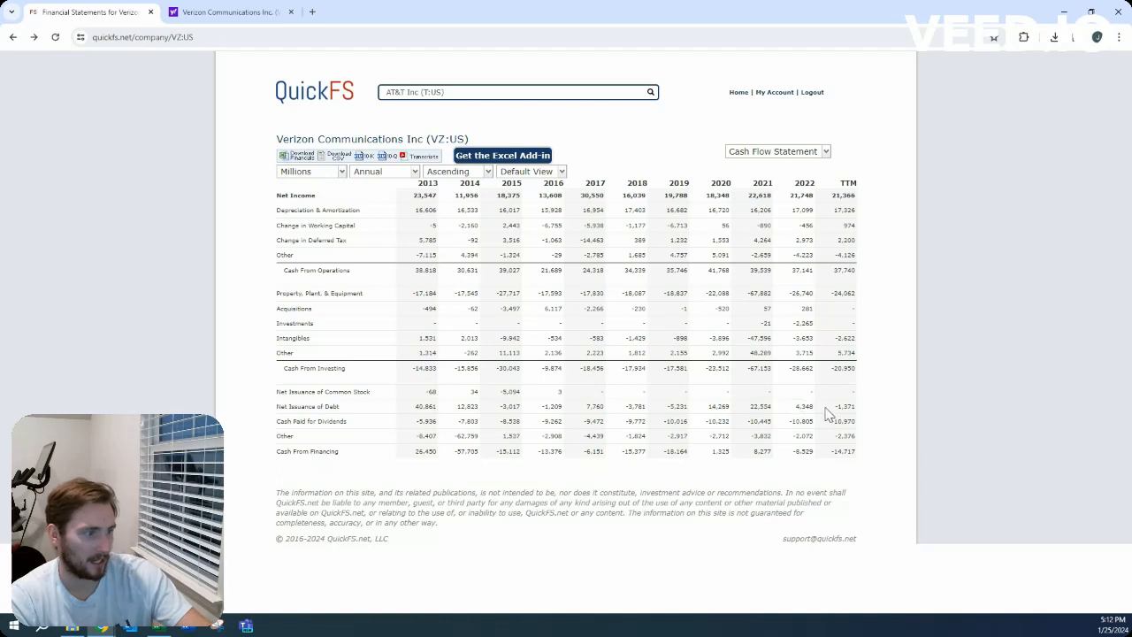
mouse_move(828, 387)
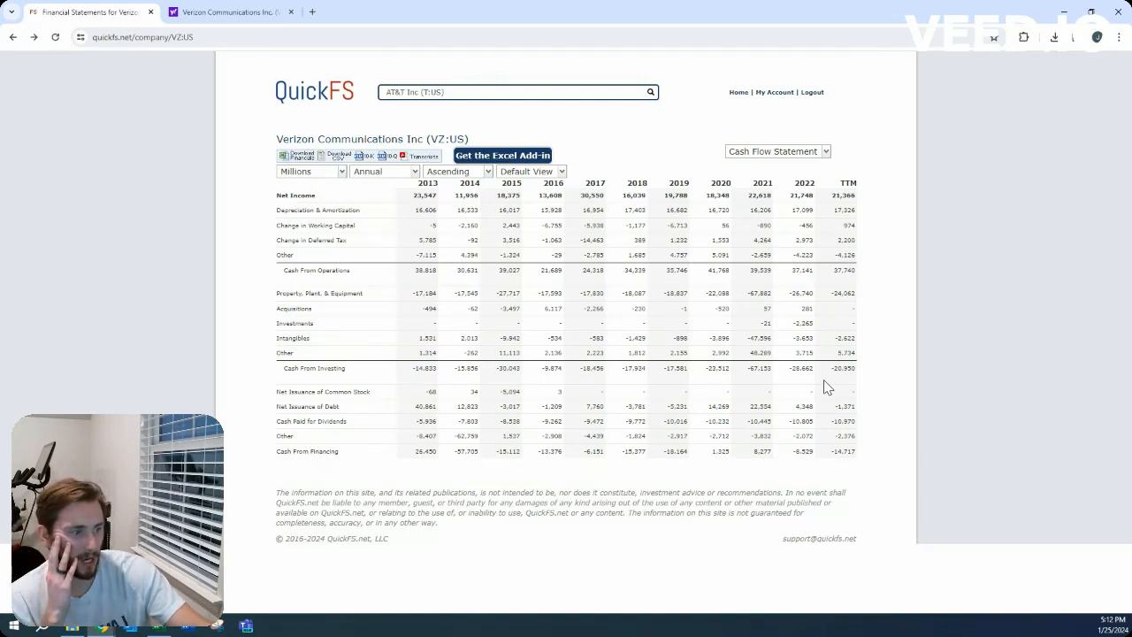
mouse_move(810, 389)
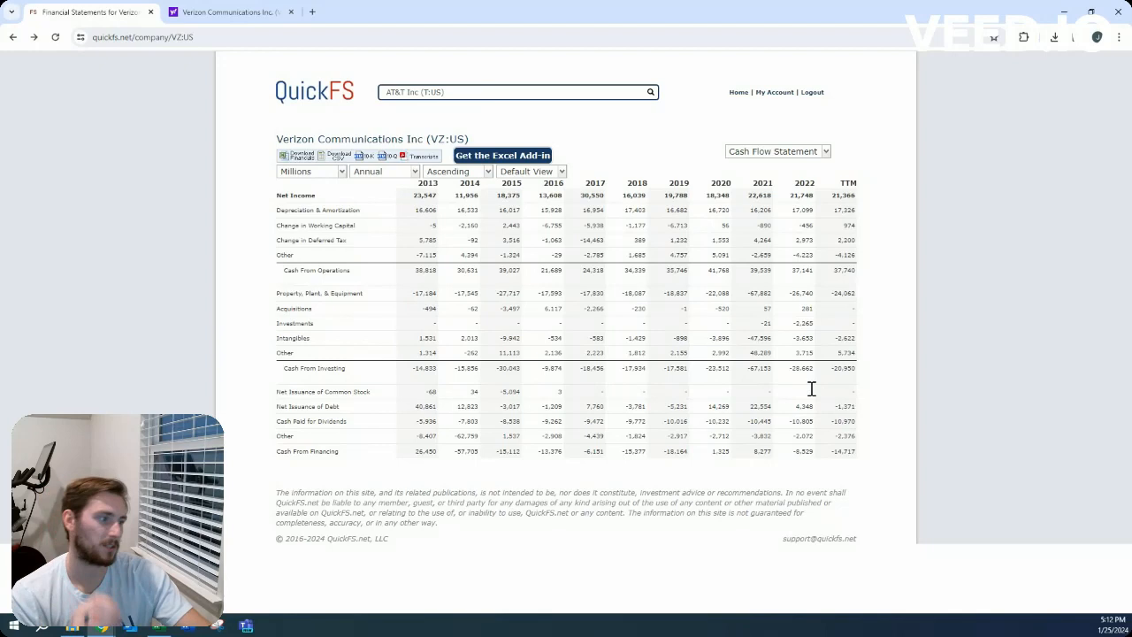
mouse_move(814, 166)
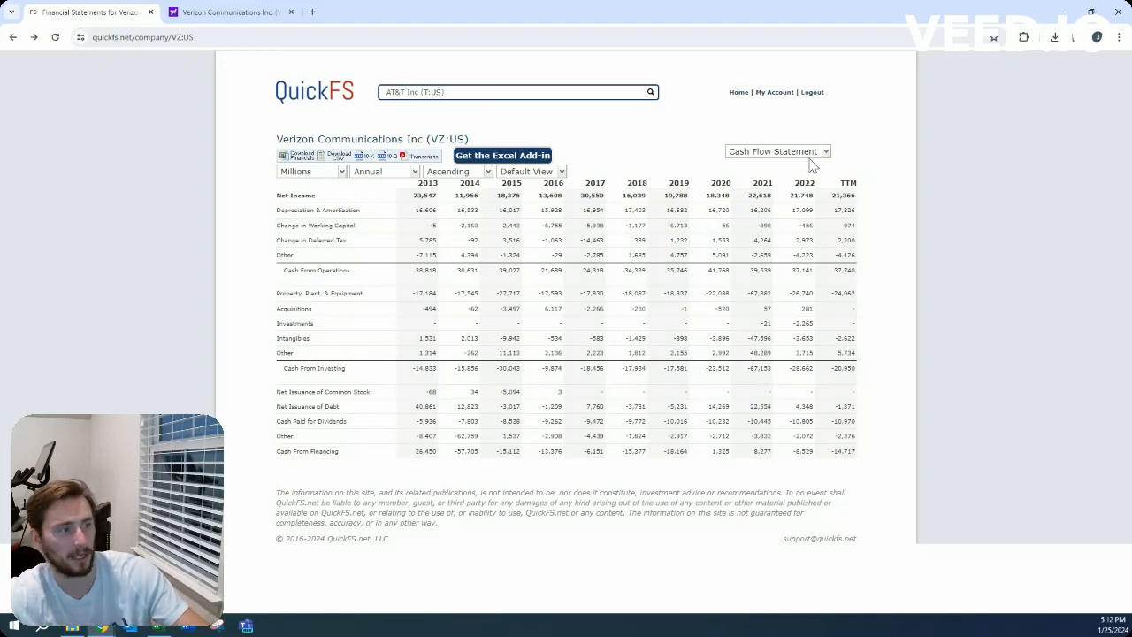
- Switch the statement view back to Verizon's Overview page
click(776, 151)
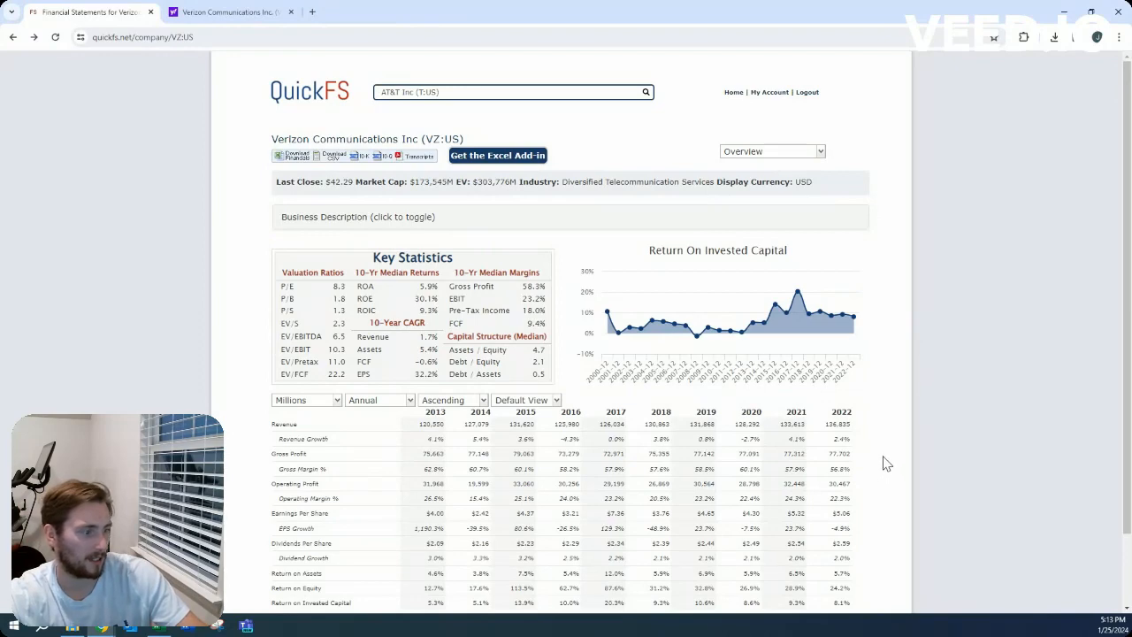
mouse_move(875, 446)
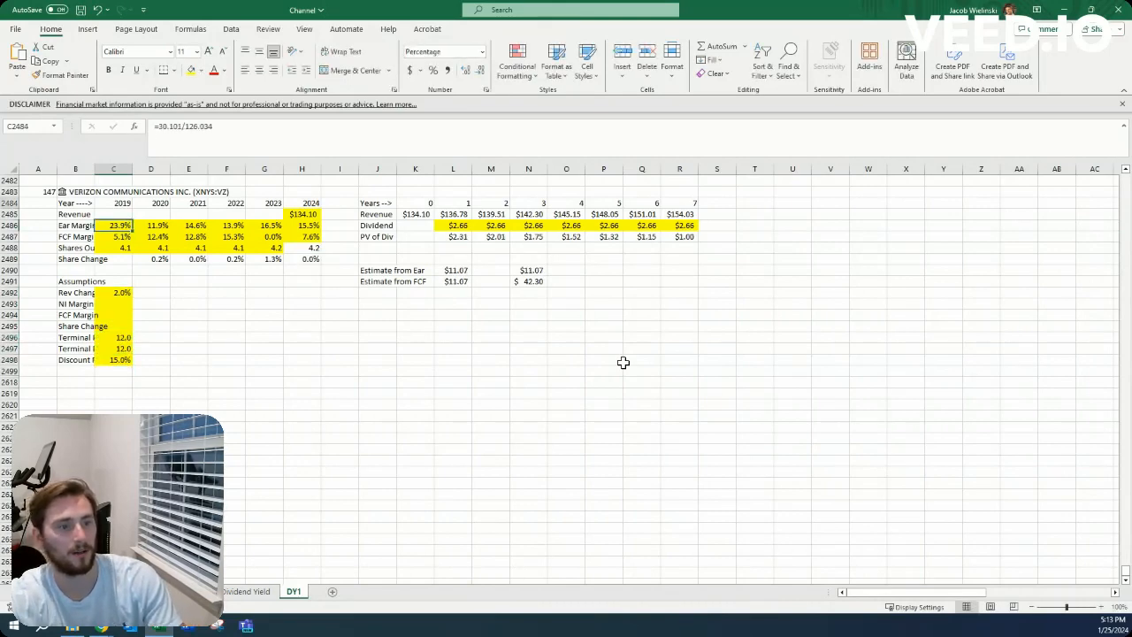
- Select Verizon's historical figures row in the Excel valuation sheet before returning to QuickFS
drag(113, 237, 301, 237)
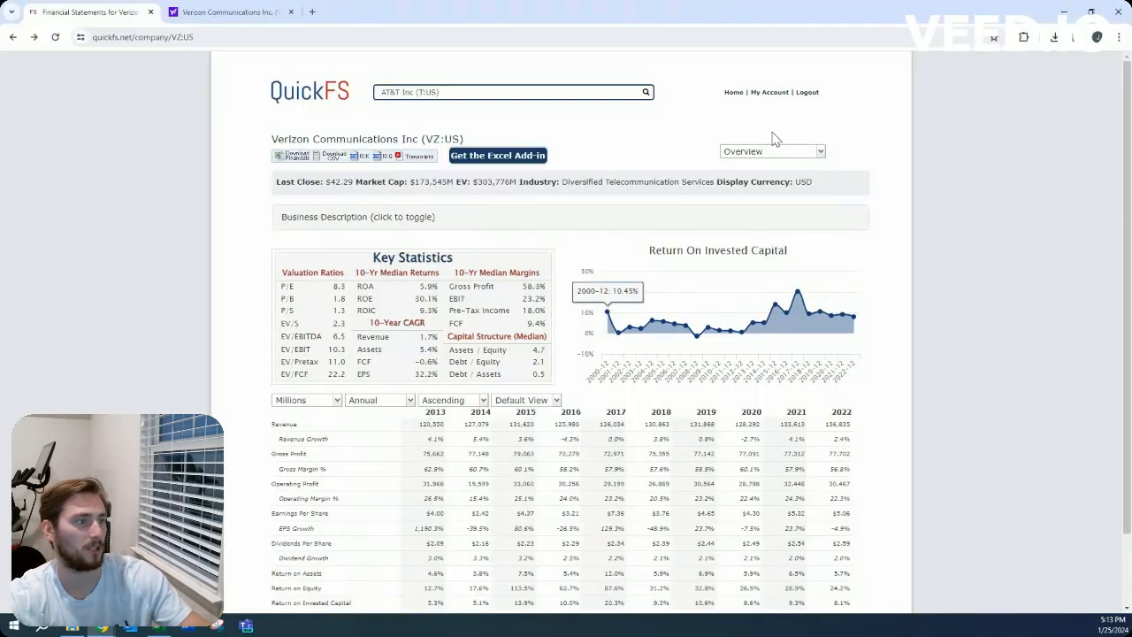
- Review Verizon's Balance Sheet and Cash Flow Statement, then go back to the Excel valuation sheet
click(771, 150)
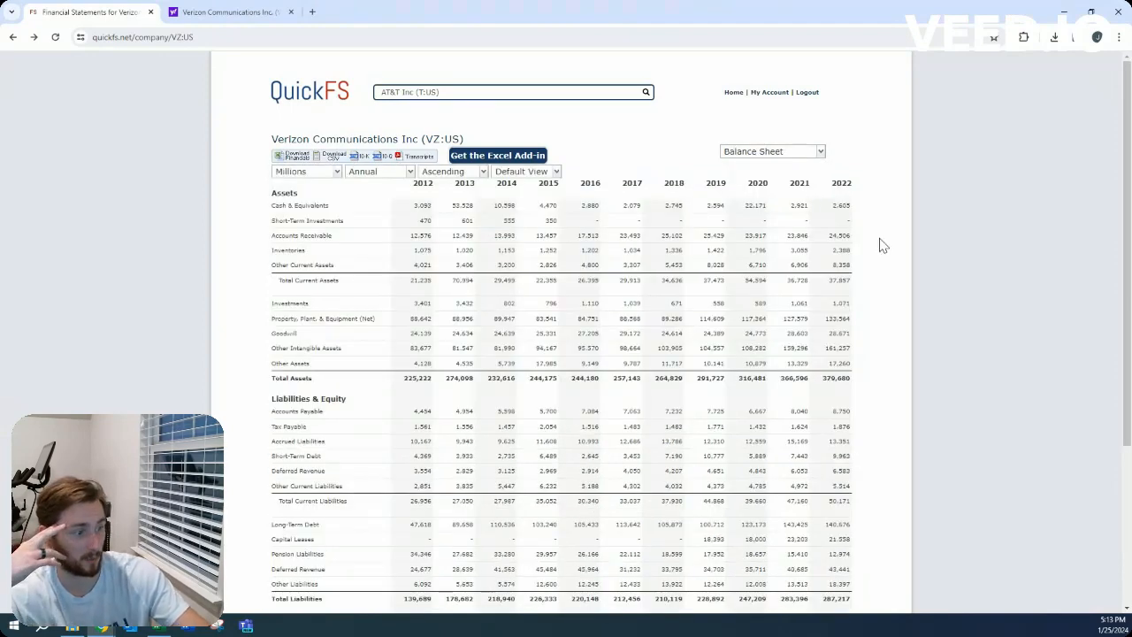
mouse_move(839, 534)
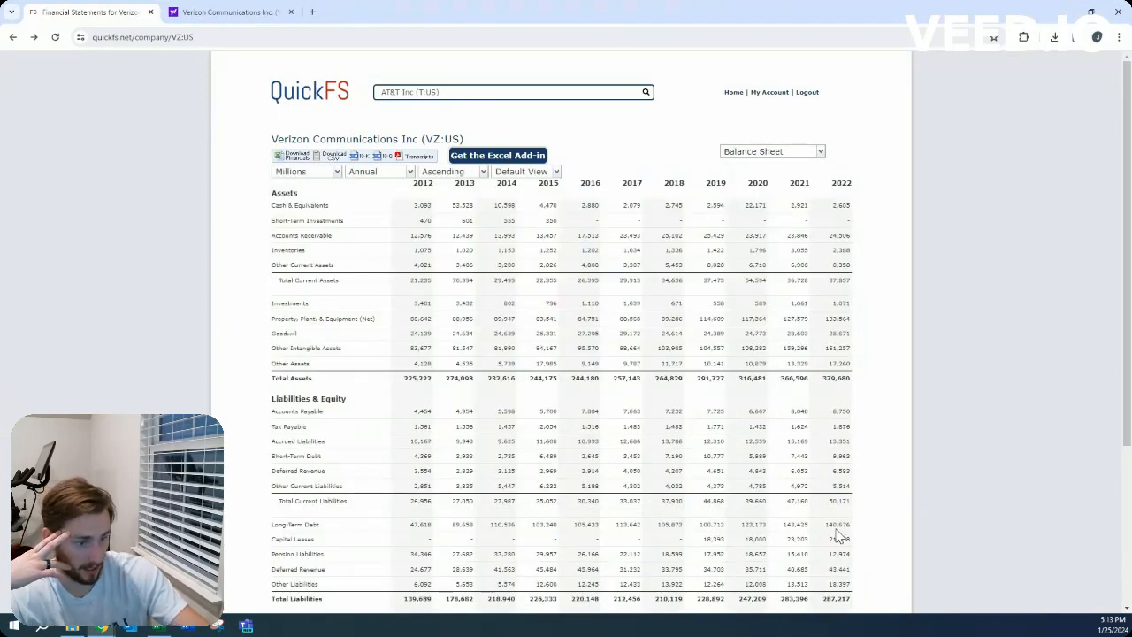
mouse_move(865, 504)
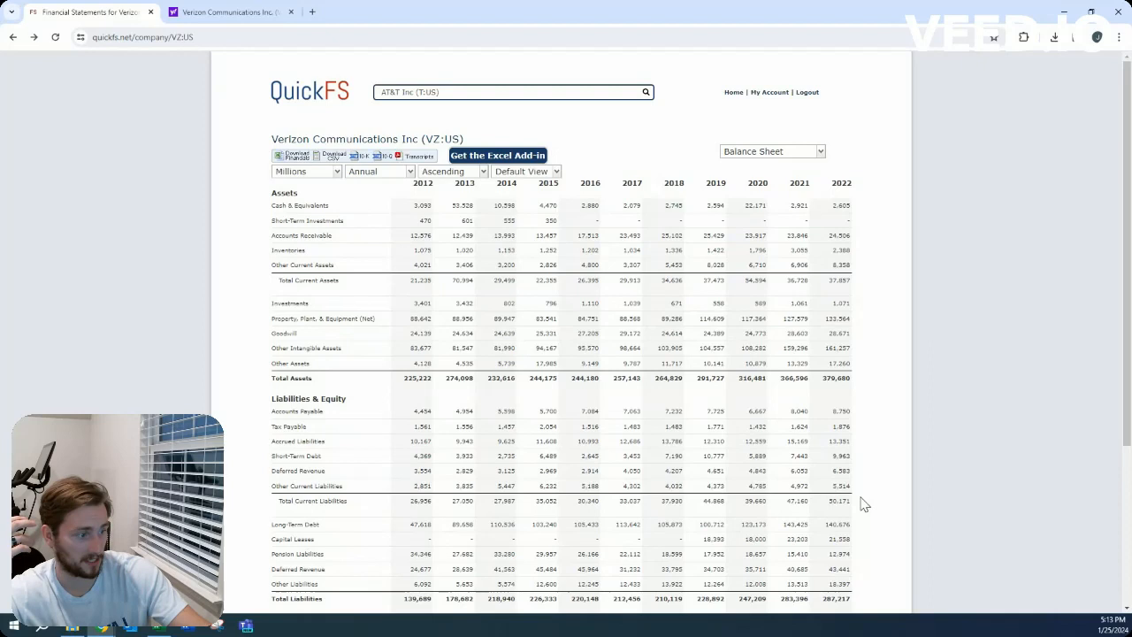
mouse_move(781, 219)
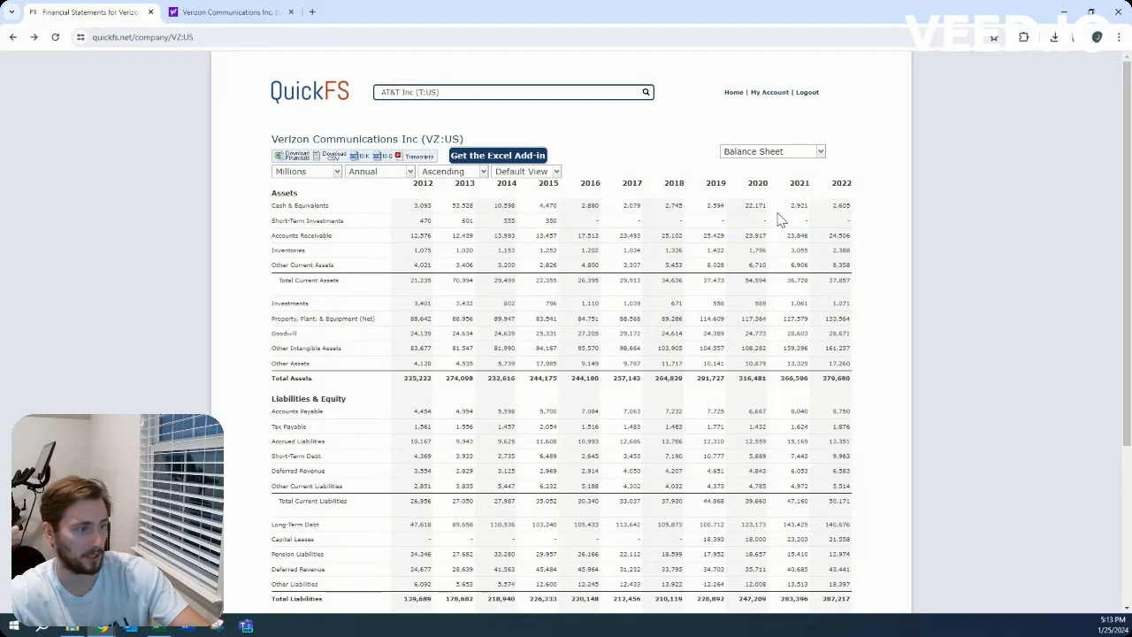
click(771, 152)
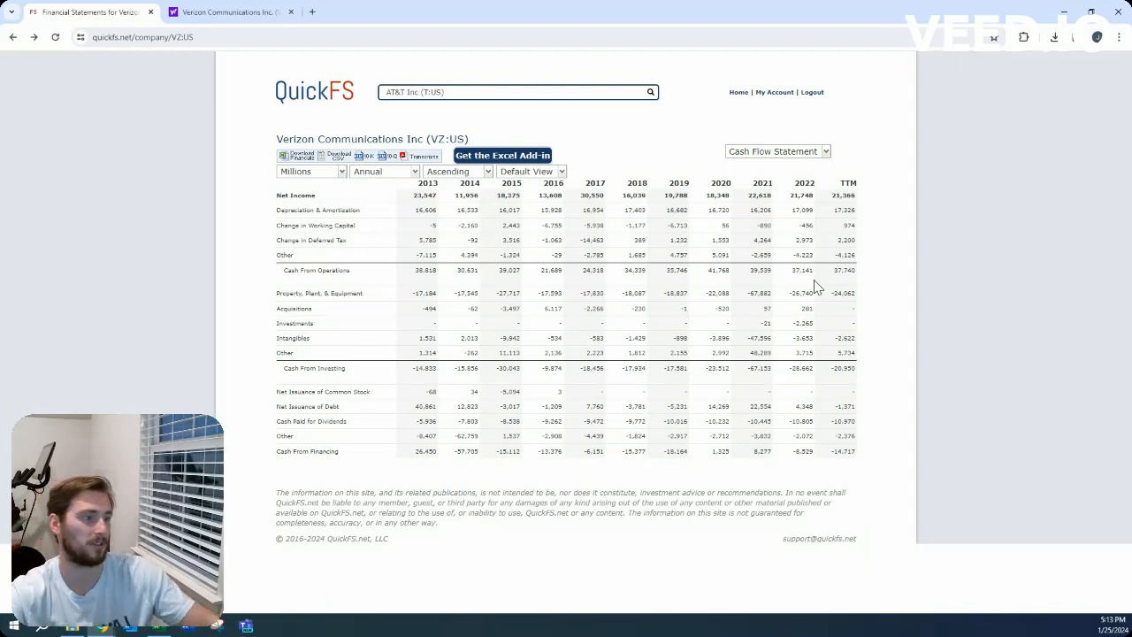
click(777, 150)
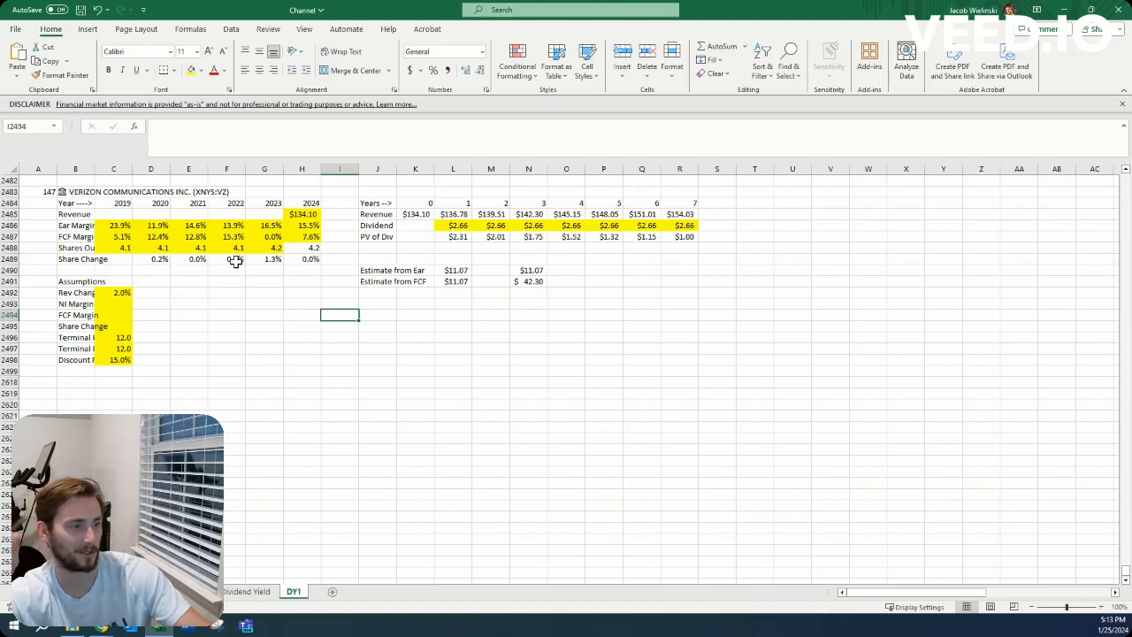
mouse_move(180, 273)
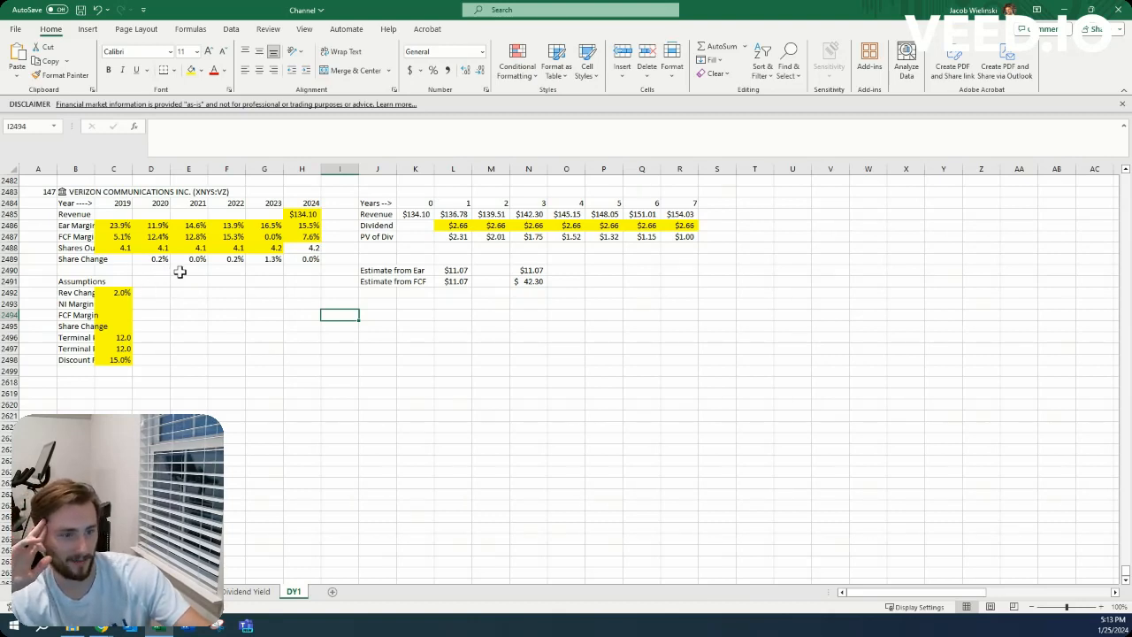
mouse_move(141, 293)
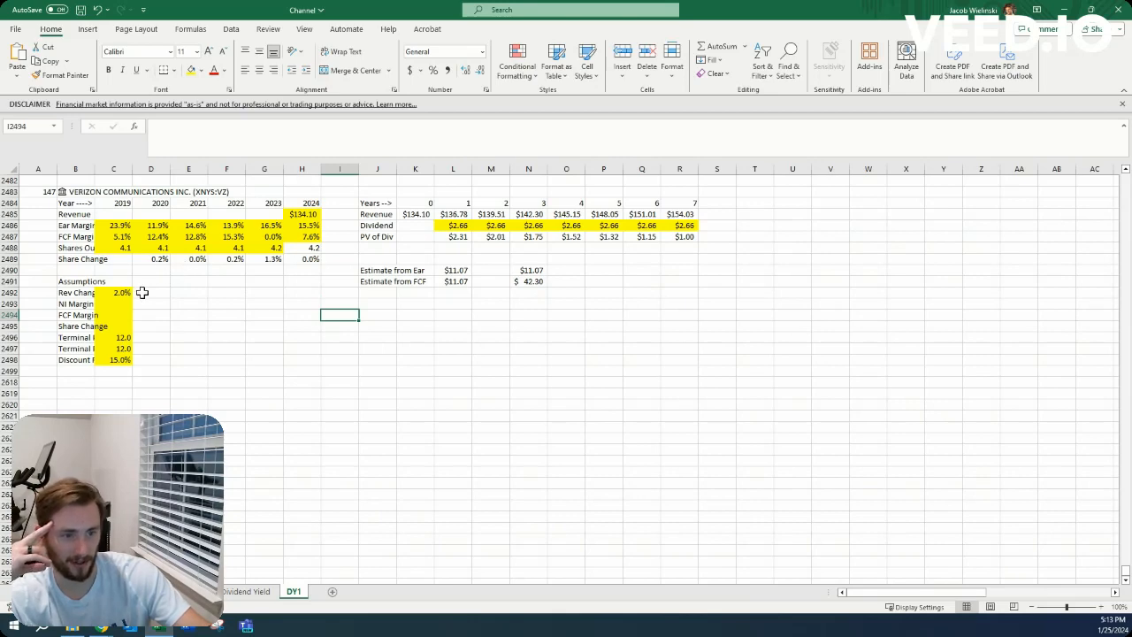
- Check Verizon's historical net margins and set the NI margin assumption to 14%
drag(121, 227, 311, 227)
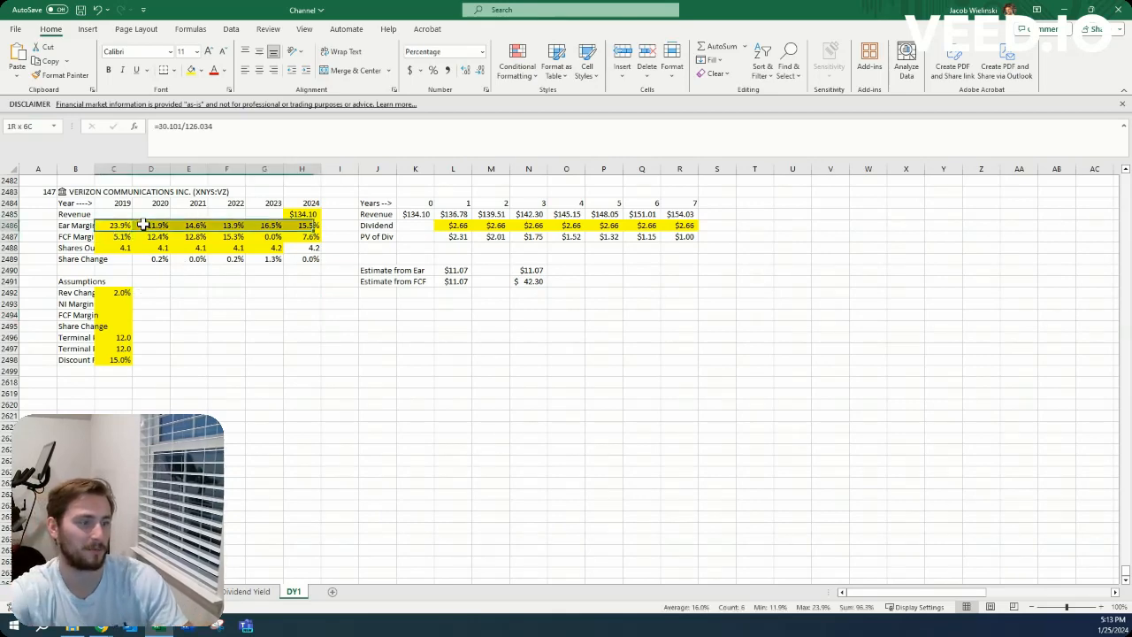
click(117, 304)
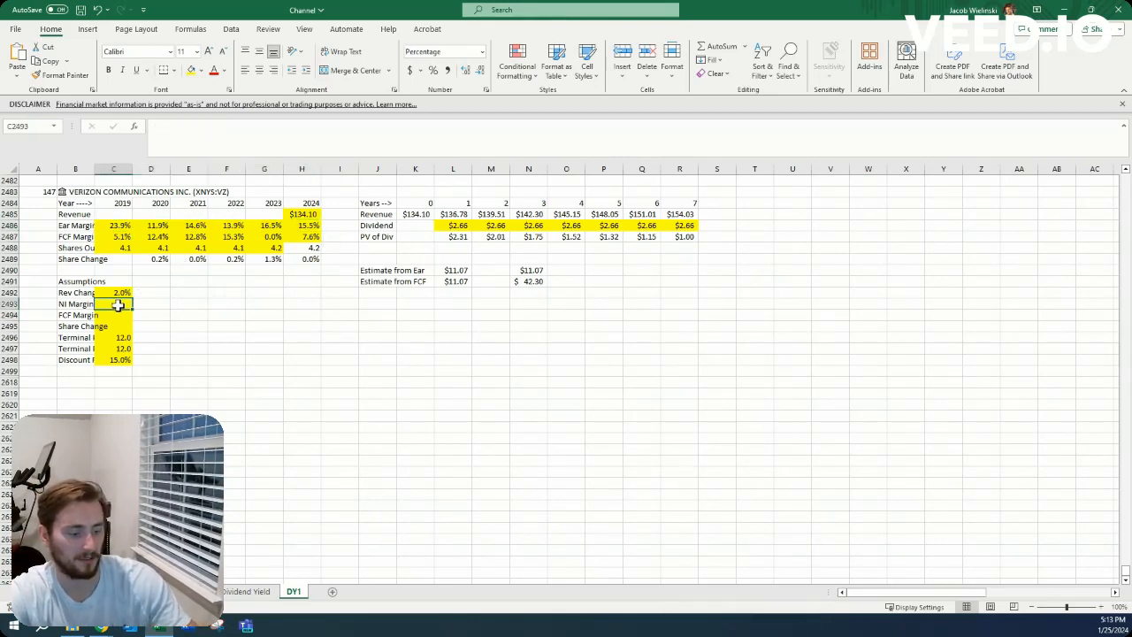
text(14%)
click(113, 315)
text(7)
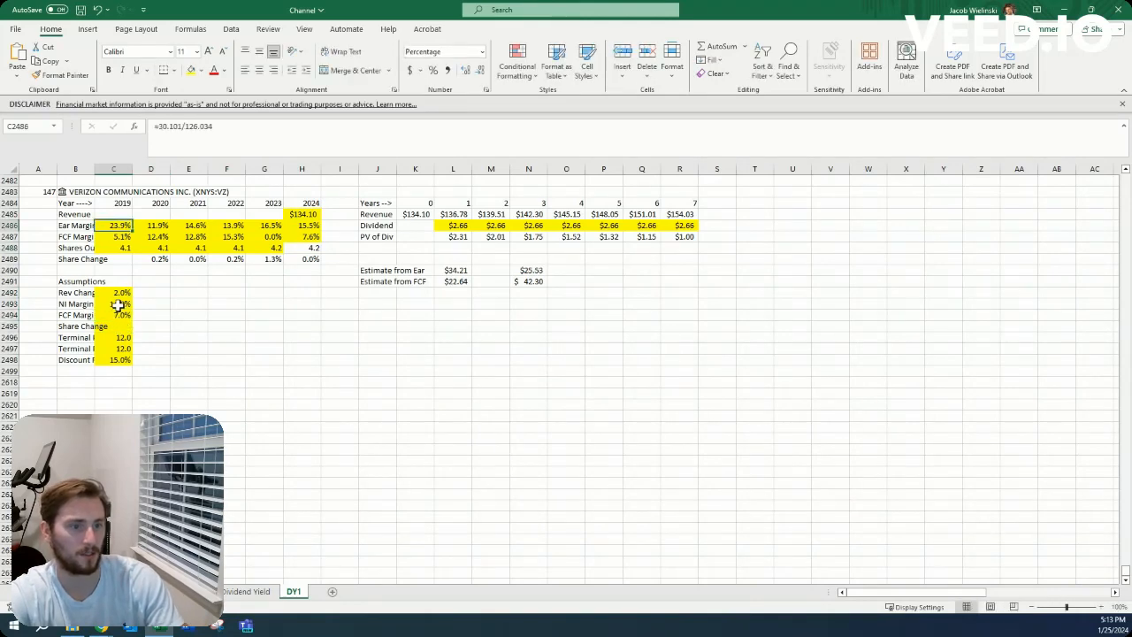
- Check historical FCF margins and set the share change assumption to 0.5%
drag(120, 237, 311, 237)
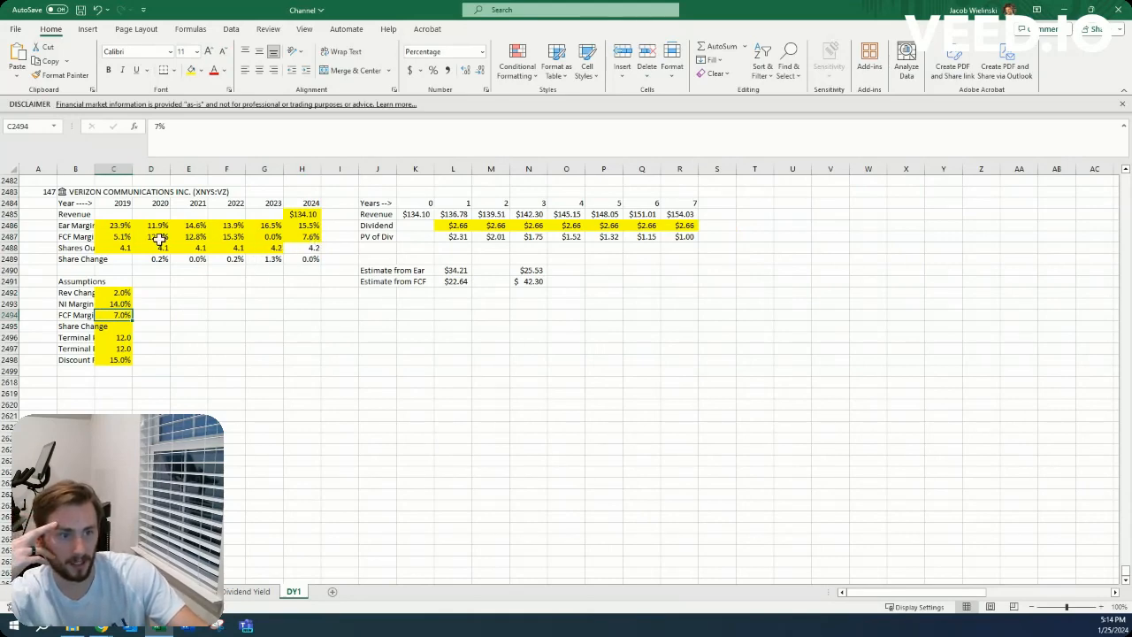
drag(150, 202, 265, 237)
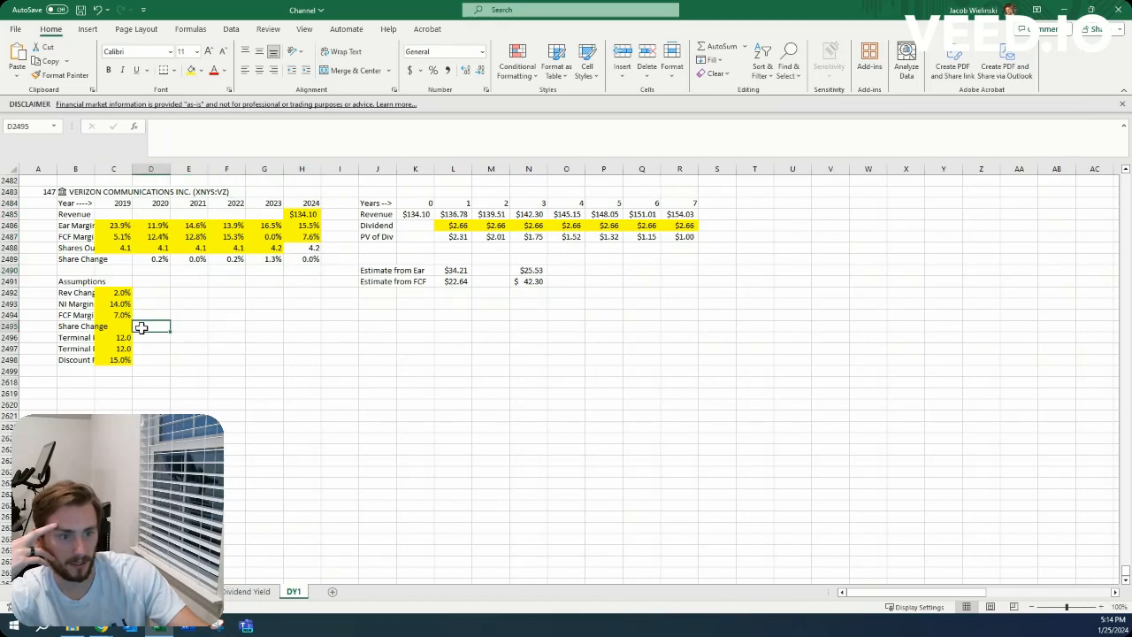
click(113, 325)
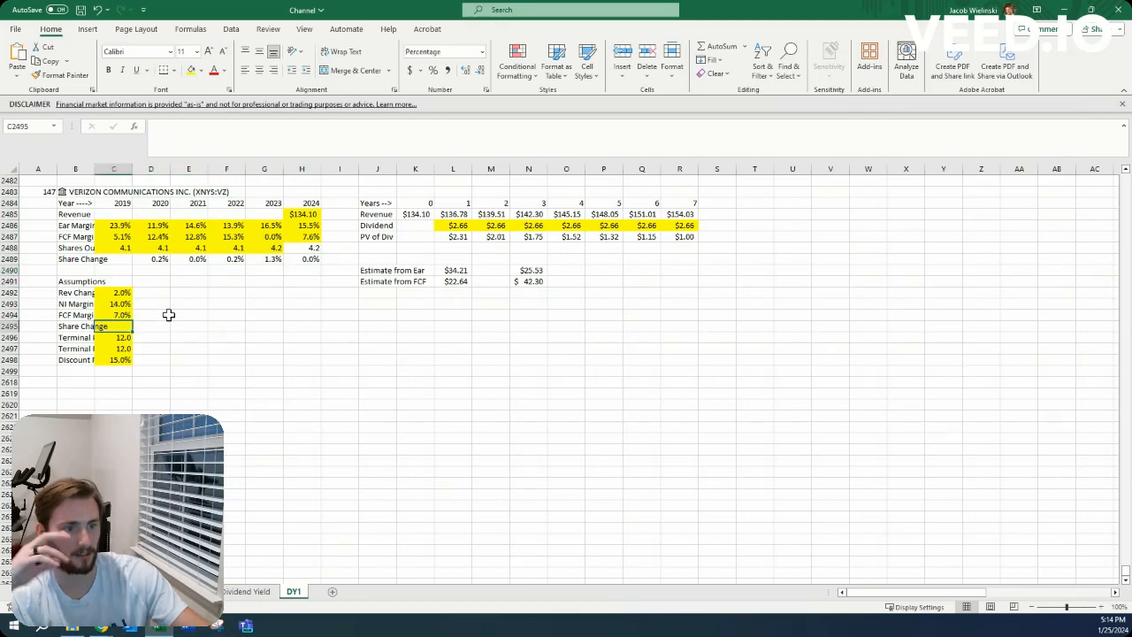
text(0.5%)
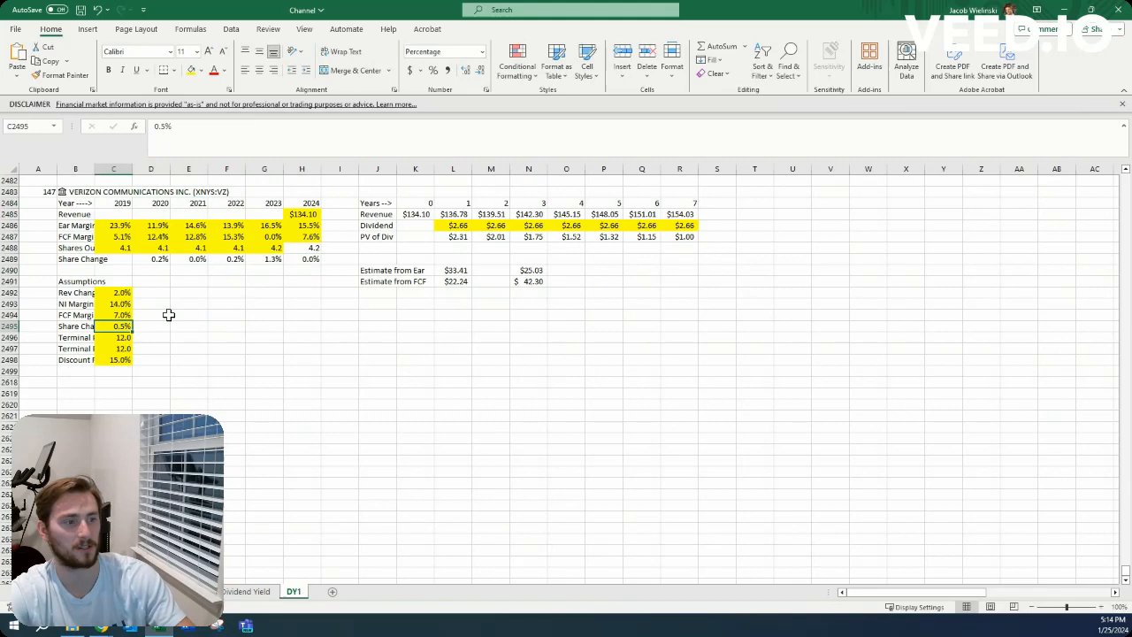
click(491, 224)
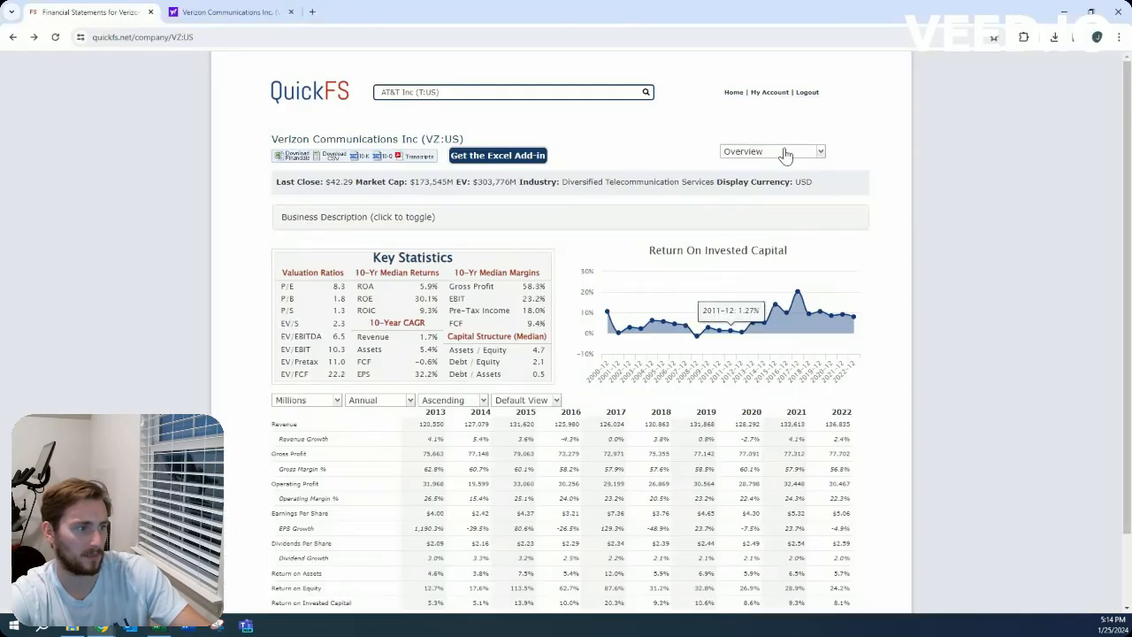
- Bring Verizon's Cash Flow Statement back up in QuickFS
click(772, 152)
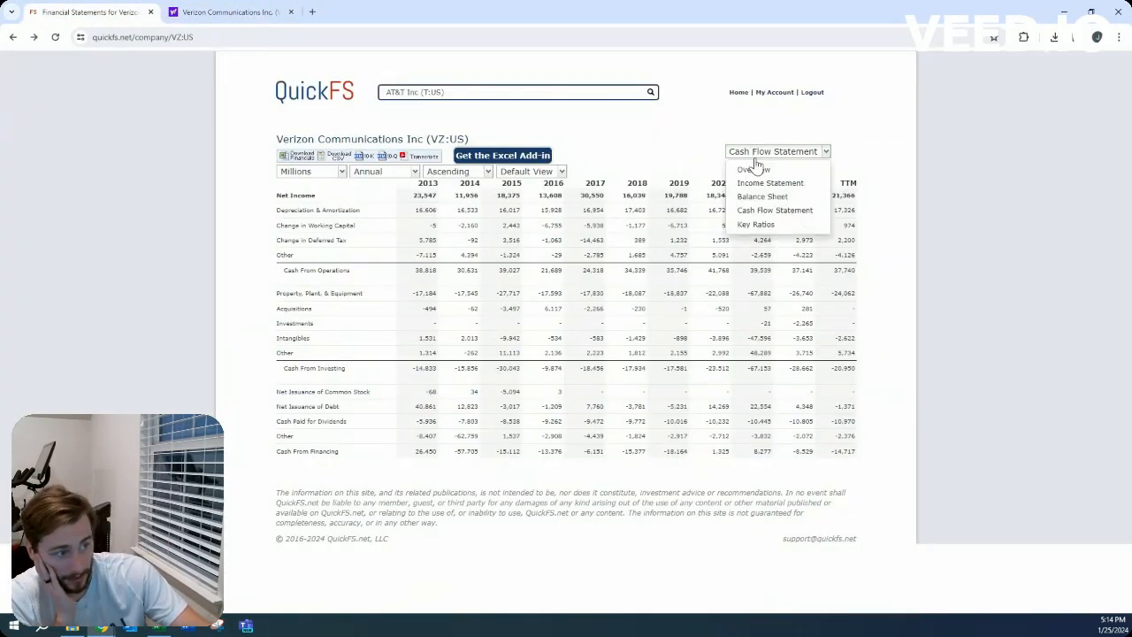
mouse_move(771, 193)
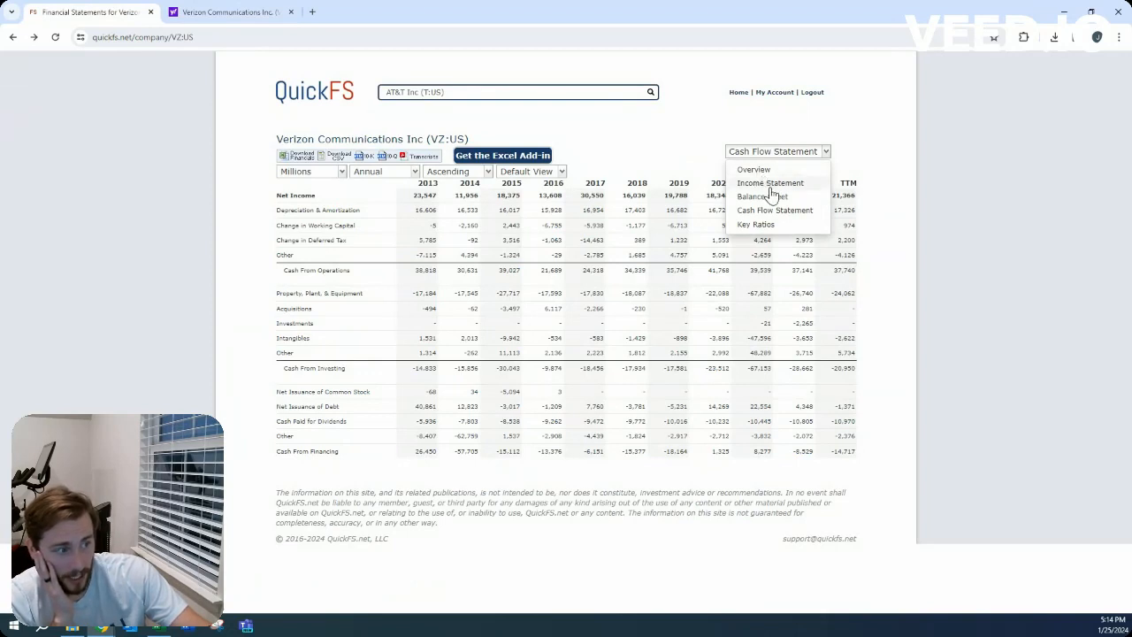
- Recheck Verizon's Balance Sheet and Cash Flow, then enter =N2490/N2493-1 giving a -41% required price drop
click(750, 194)
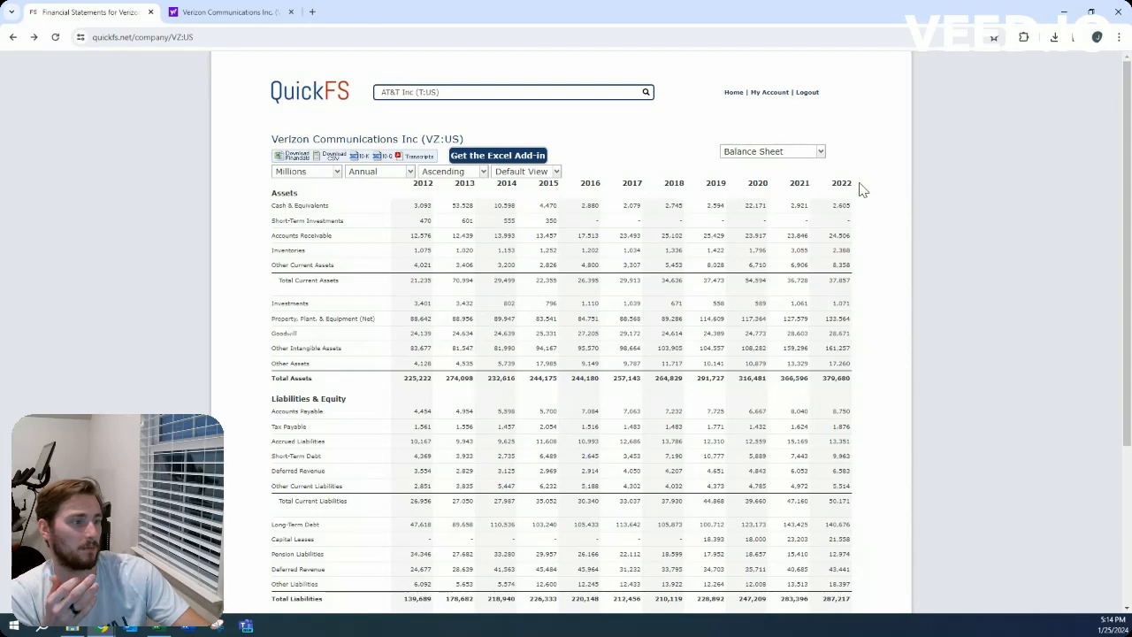
click(772, 151)
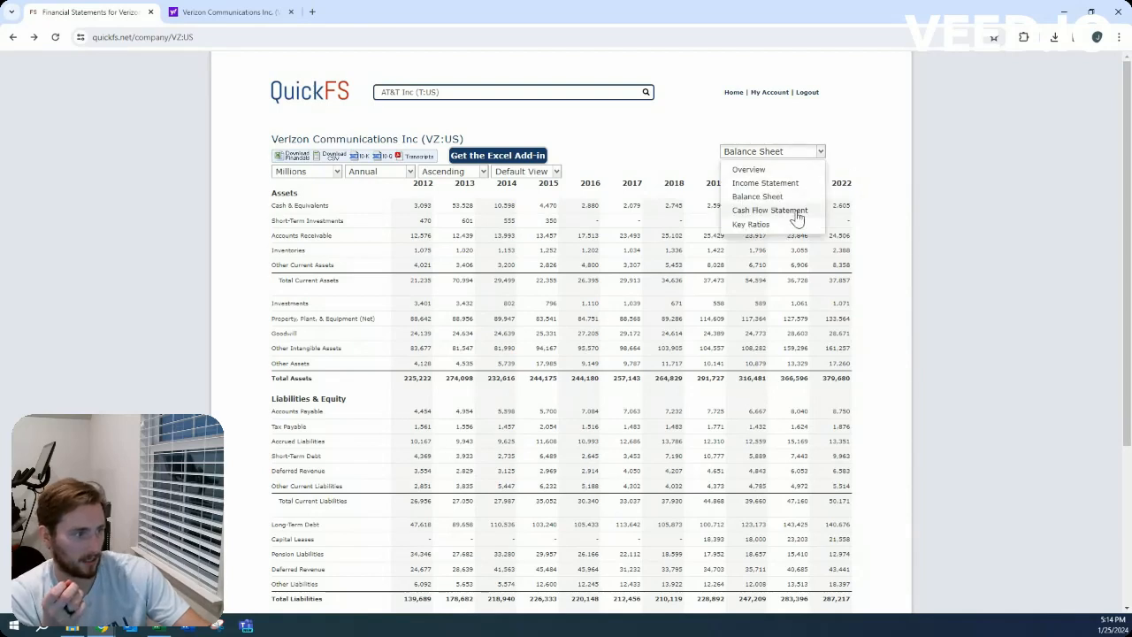
click(769, 208)
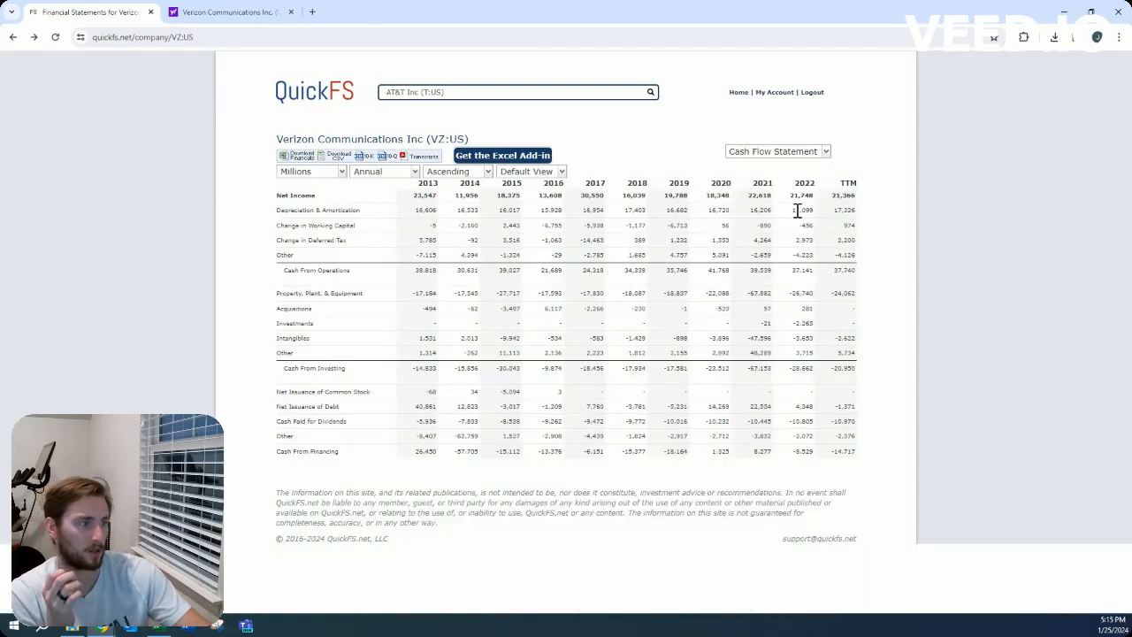
mouse_move(739, 203)
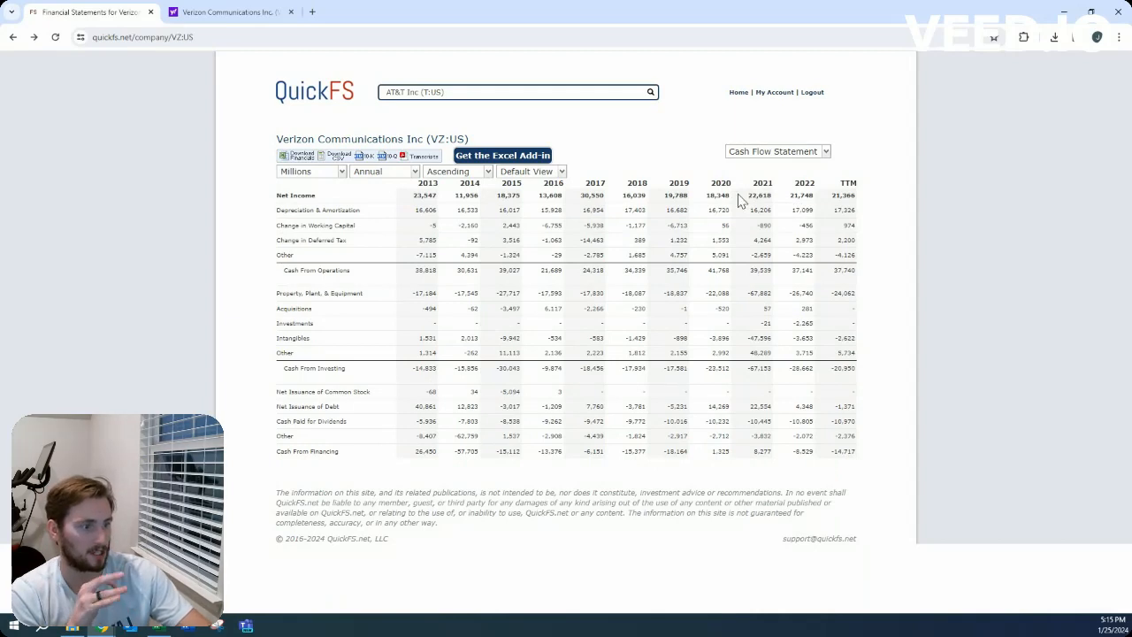
click(776, 150)
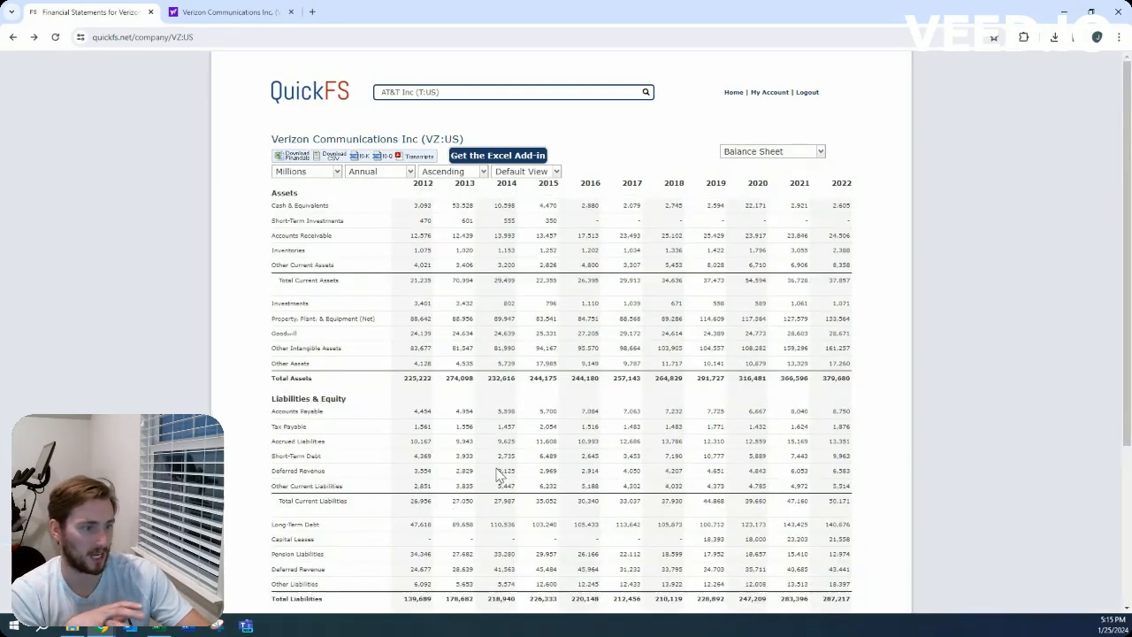
mouse_move(847, 524)
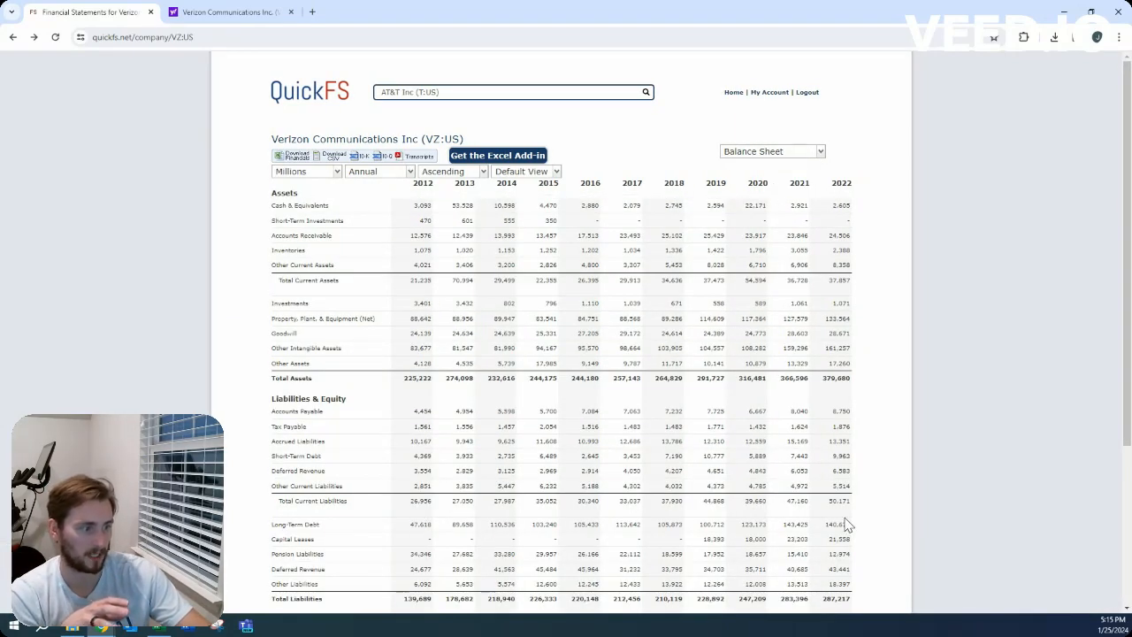
mouse_move(753, 375)
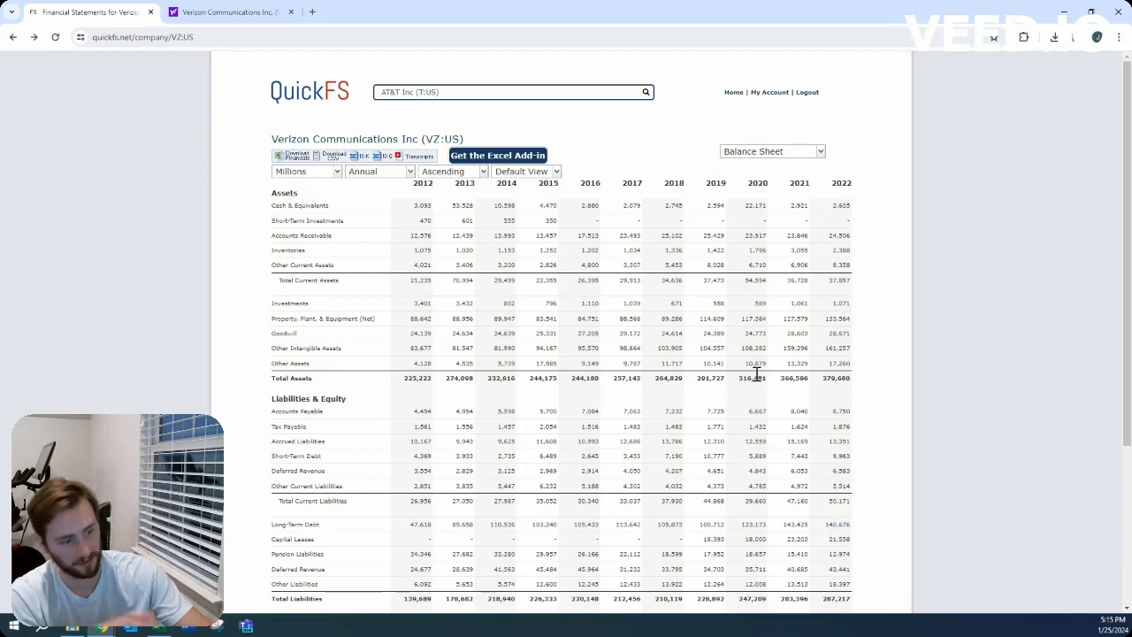
mouse_move(743, 179)
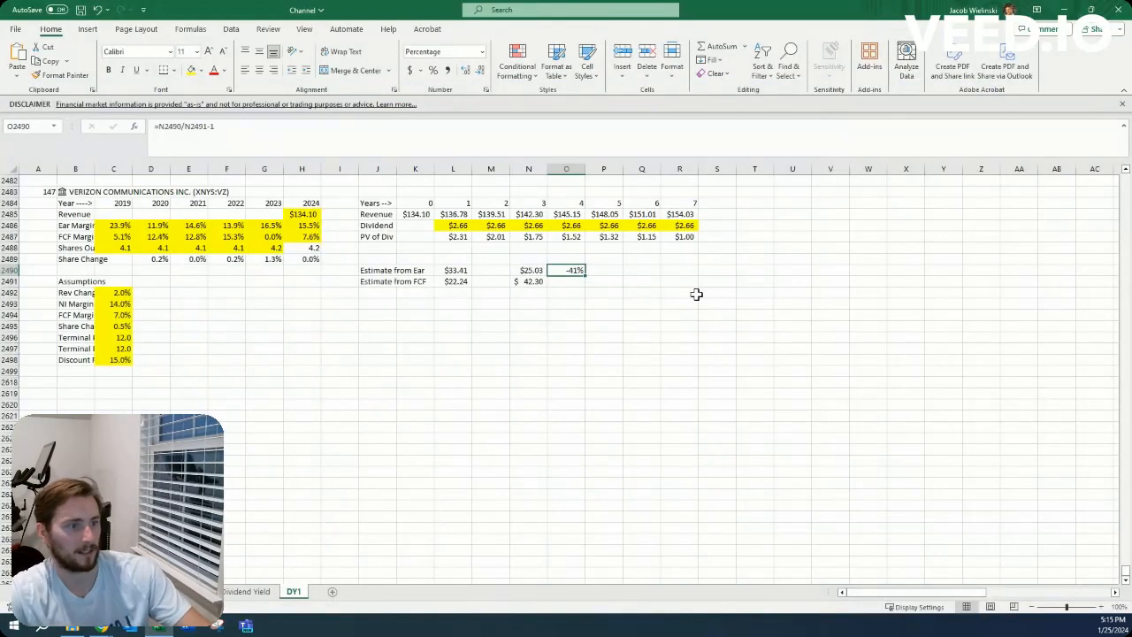
click(150, 314)
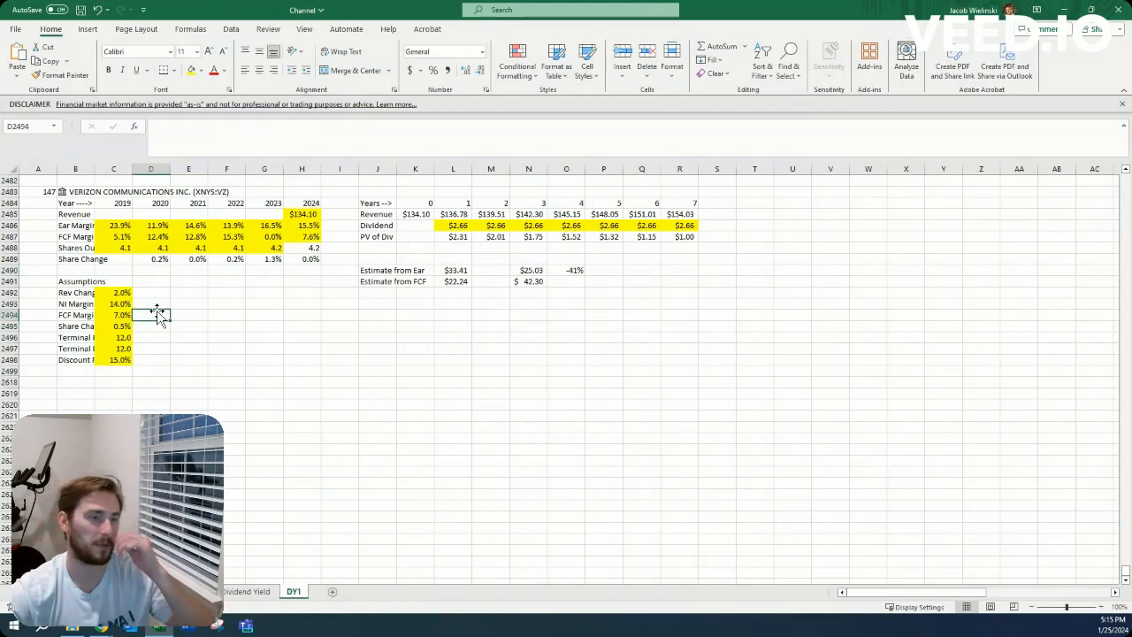